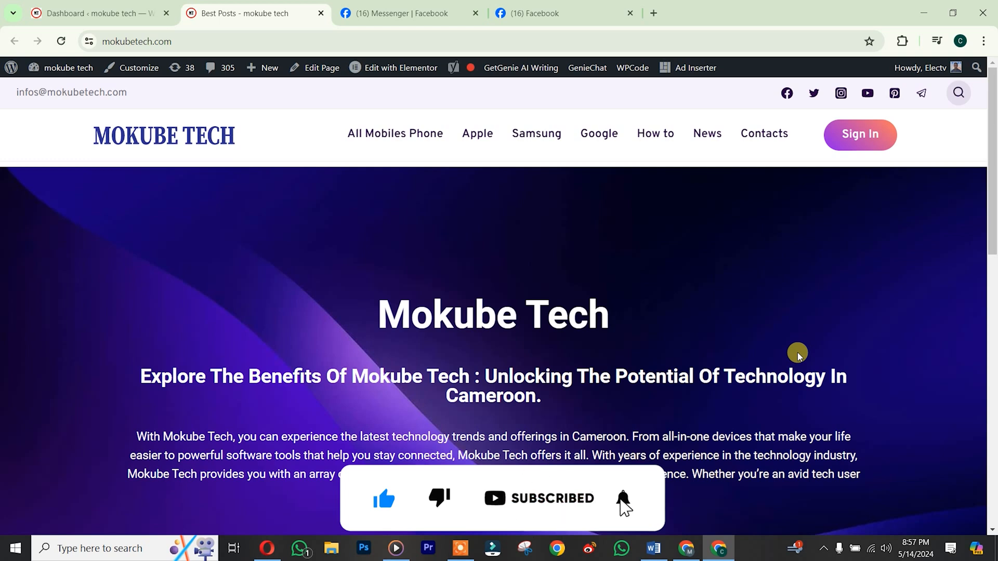
Step: Search the WordPress plugin directory for 'Chaty' from the Add New Plugin page
click(623, 498)
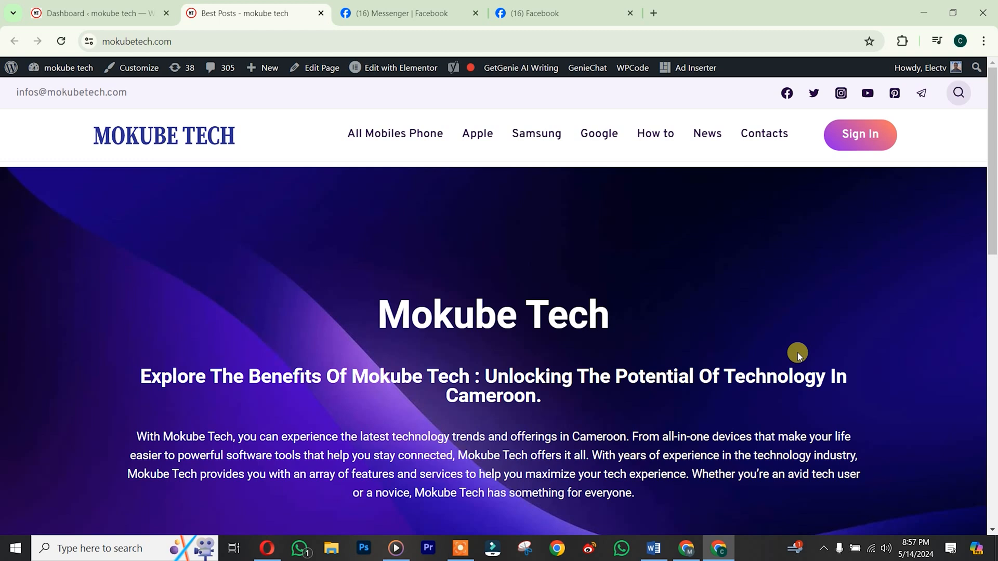
click(96, 13)
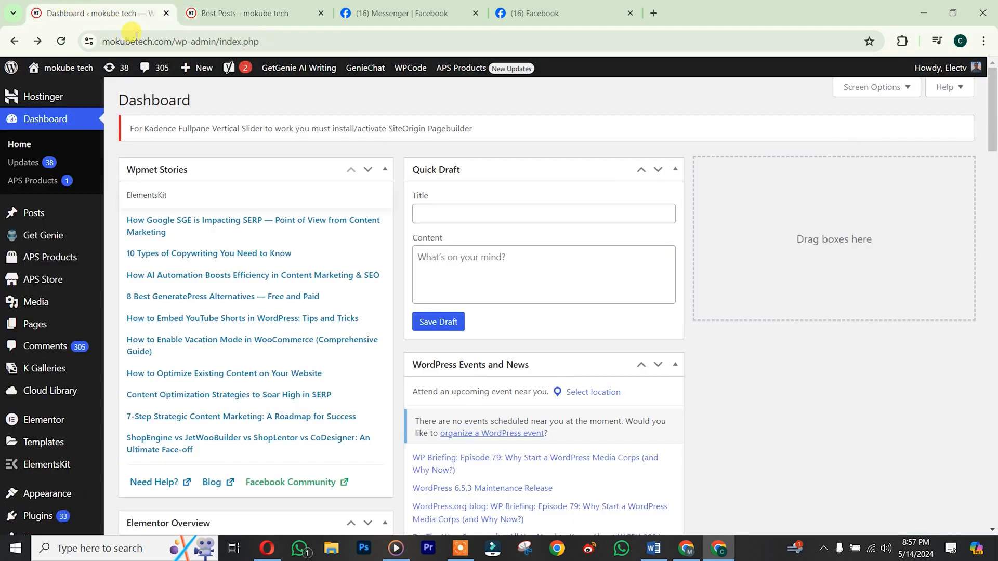
mouse_move(463, 145)
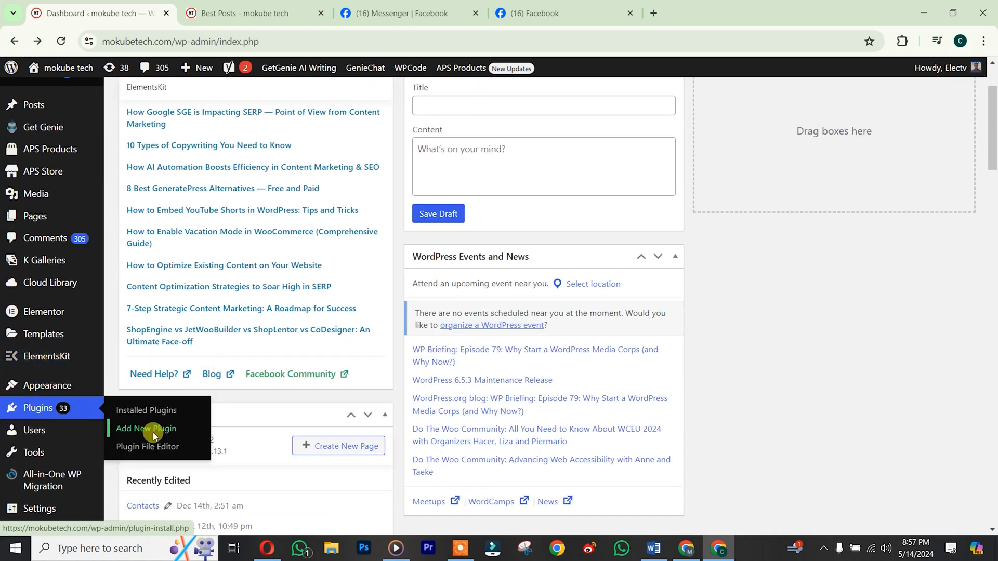
click(146, 428)
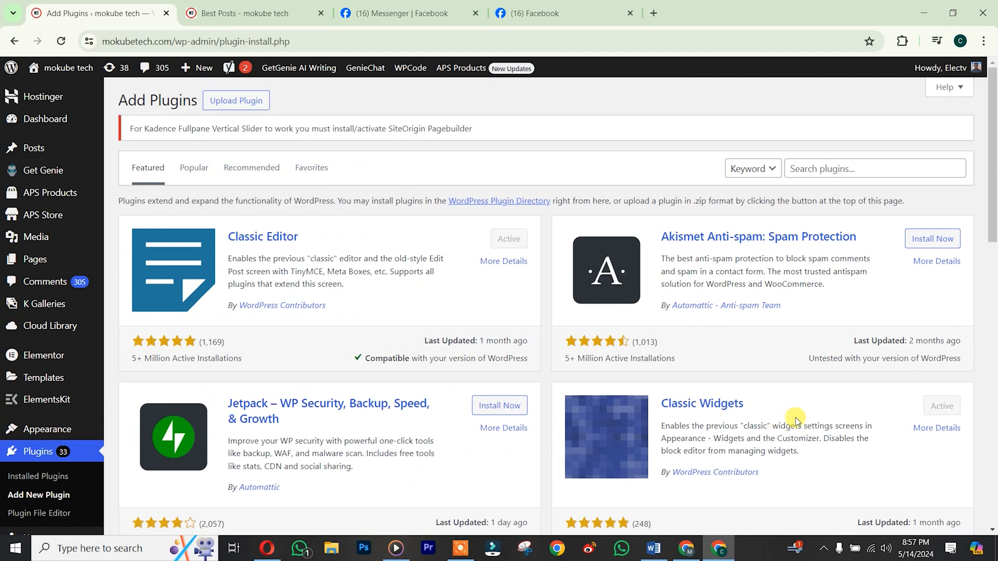
click(875, 168)
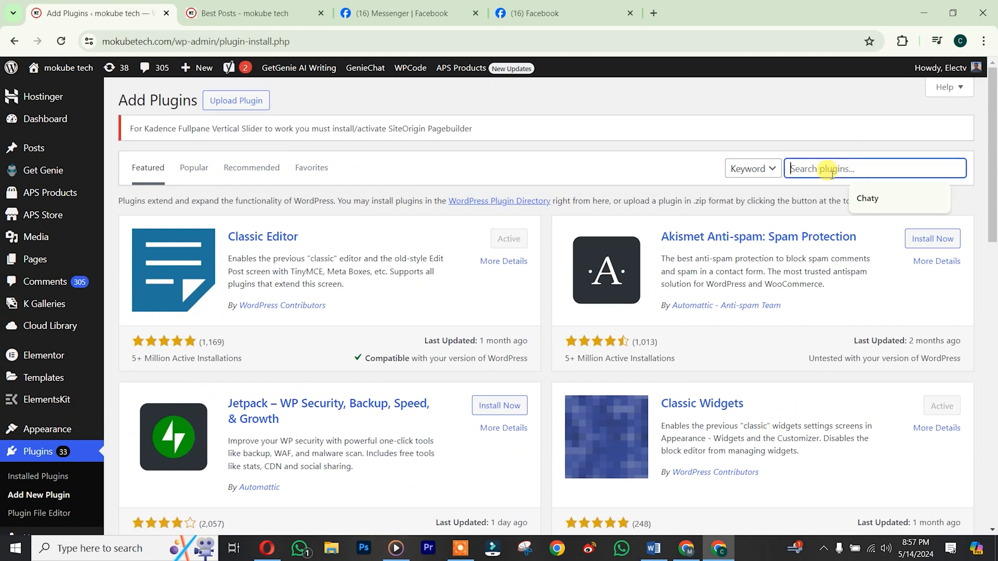
text(Chaty)
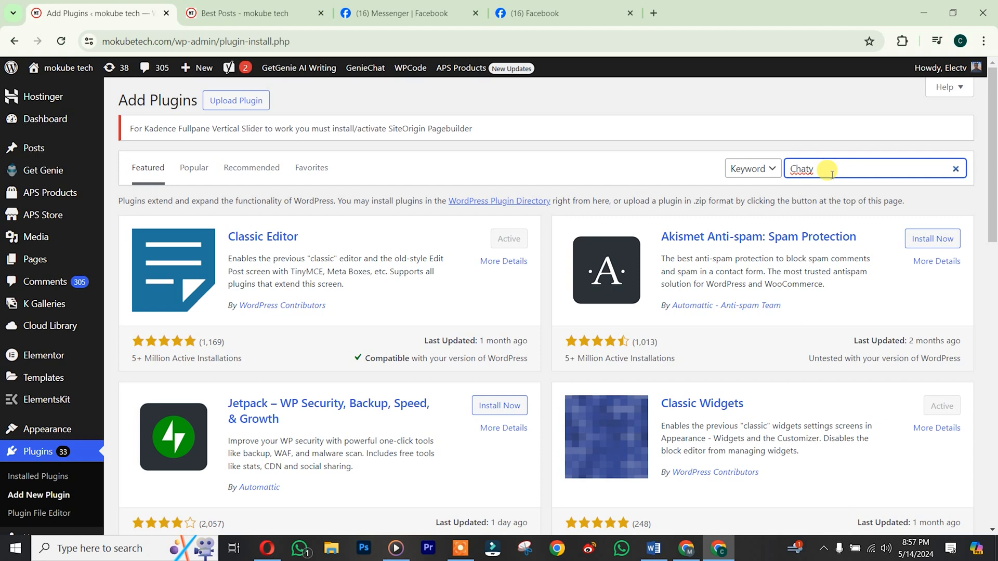
key(Return)
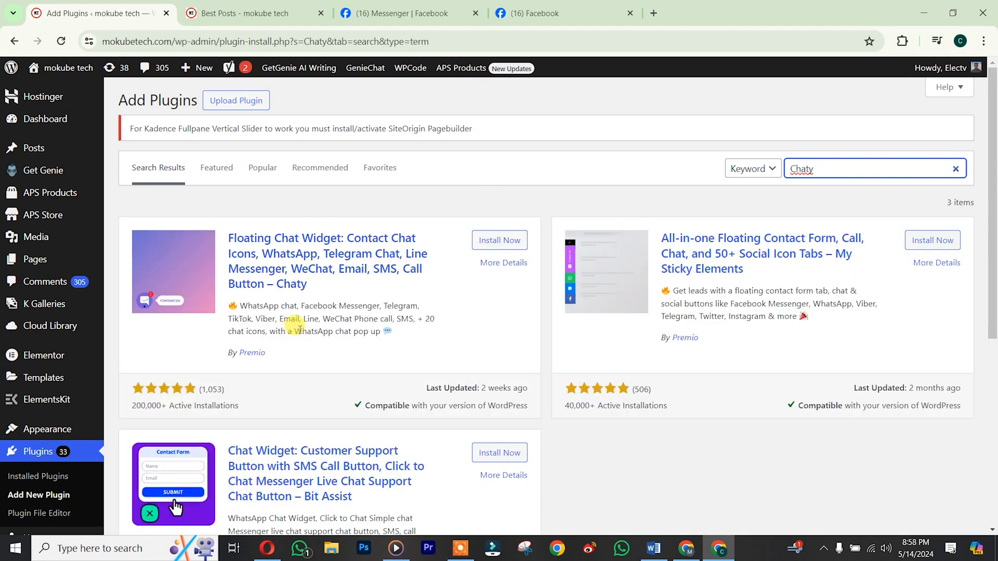
Step: Install and activate the Chaty floating chat widget plugin
click(500, 241)
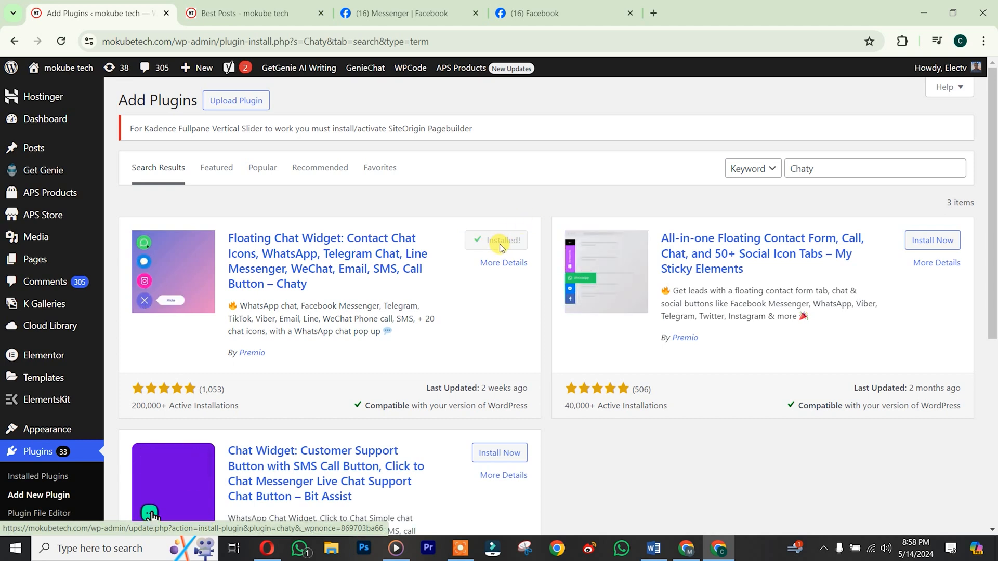
click(497, 240)
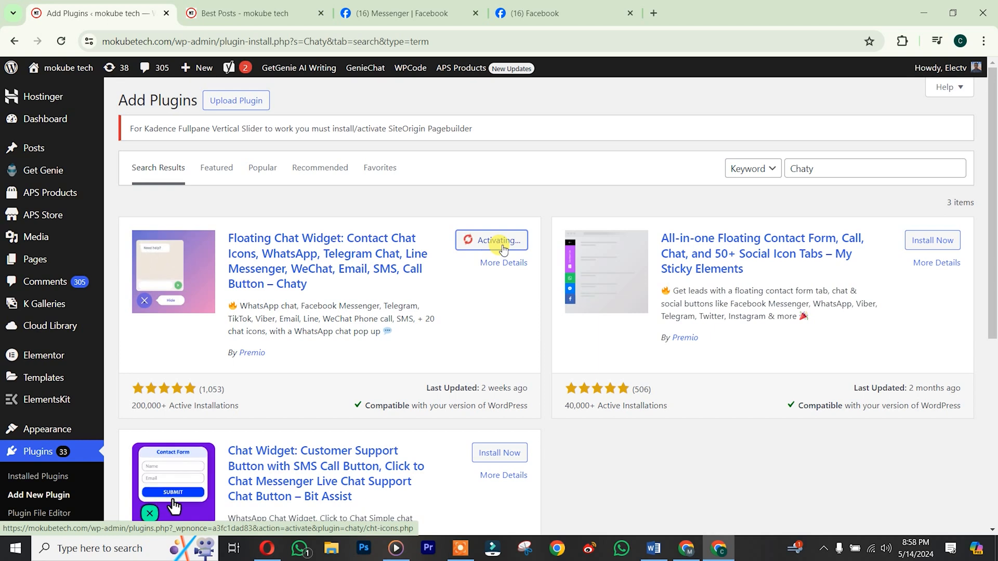
click(491, 241)
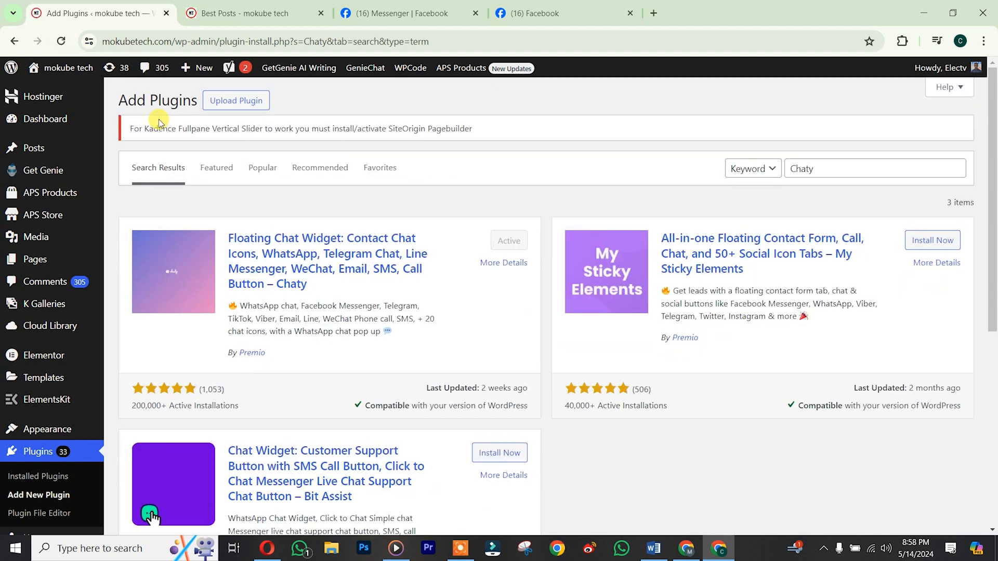
Step: Open Chaty > Dashboard from the admin sidebar, showing no widgets yet
scroll(down, 3)
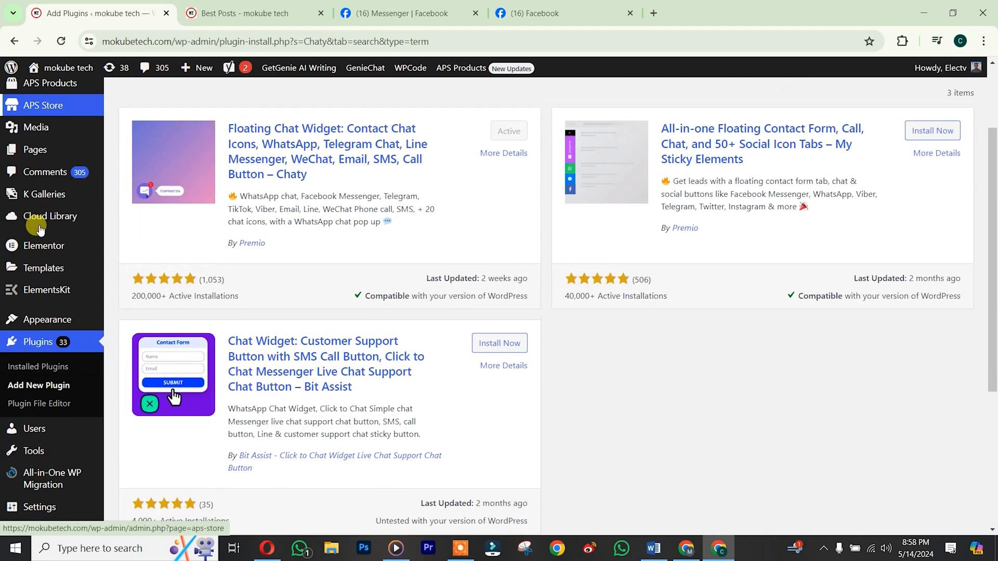
scroll(down, 3)
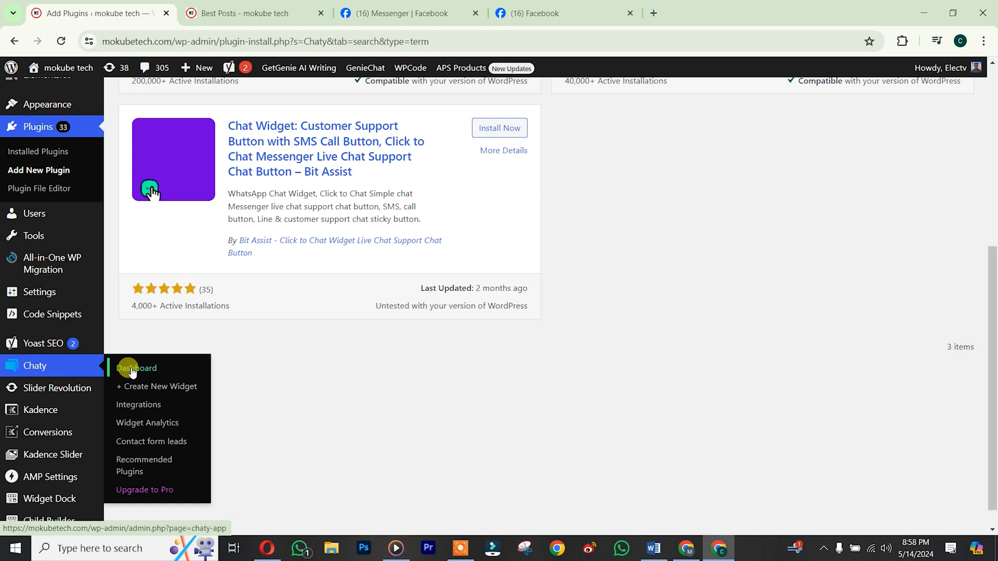
click(135, 369)
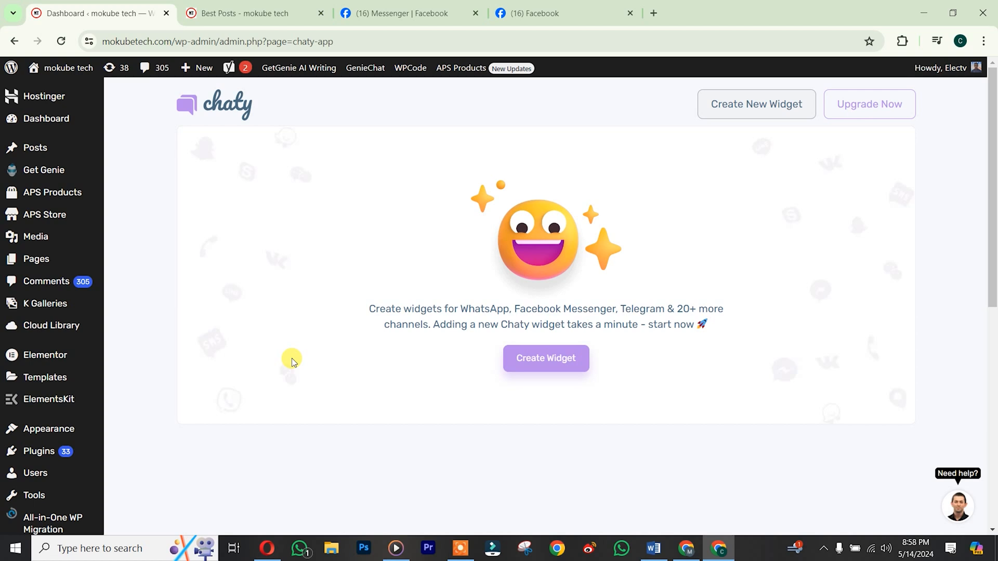
mouse_move(567, 359)
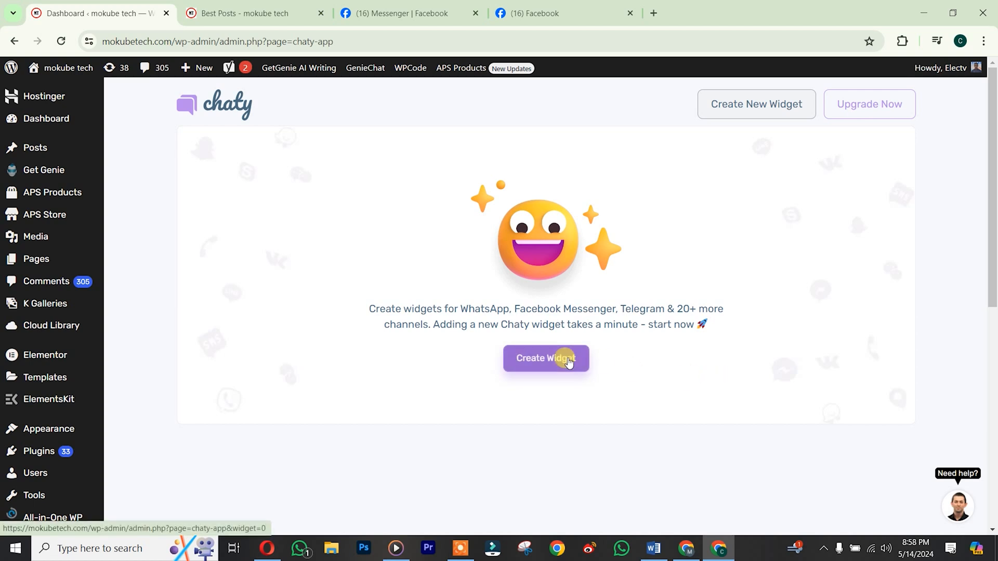
Step: Create a widget named 'Mokube Tech' and turn off WhatsApp so Messenger is the only channel
click(545, 358)
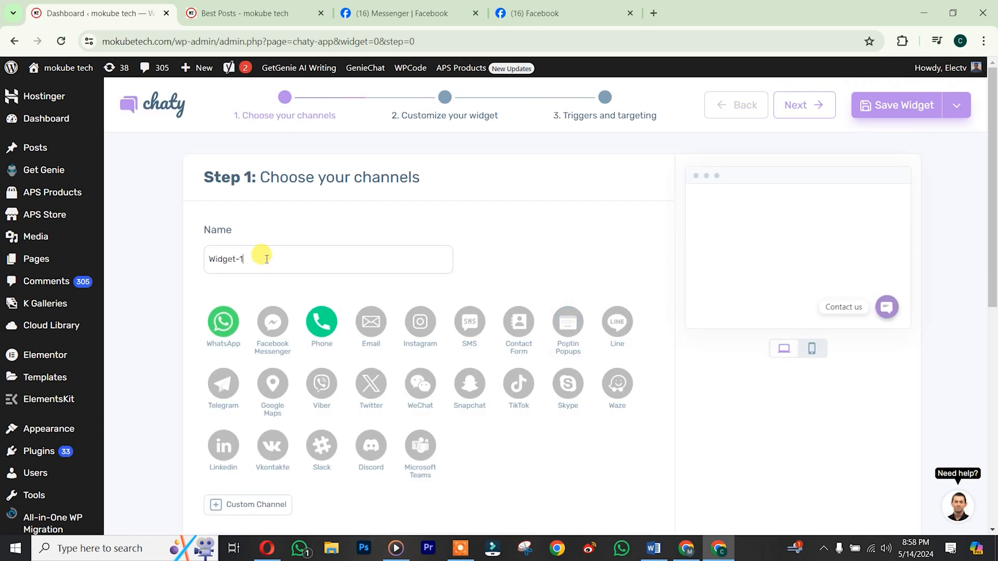
text(Mok)
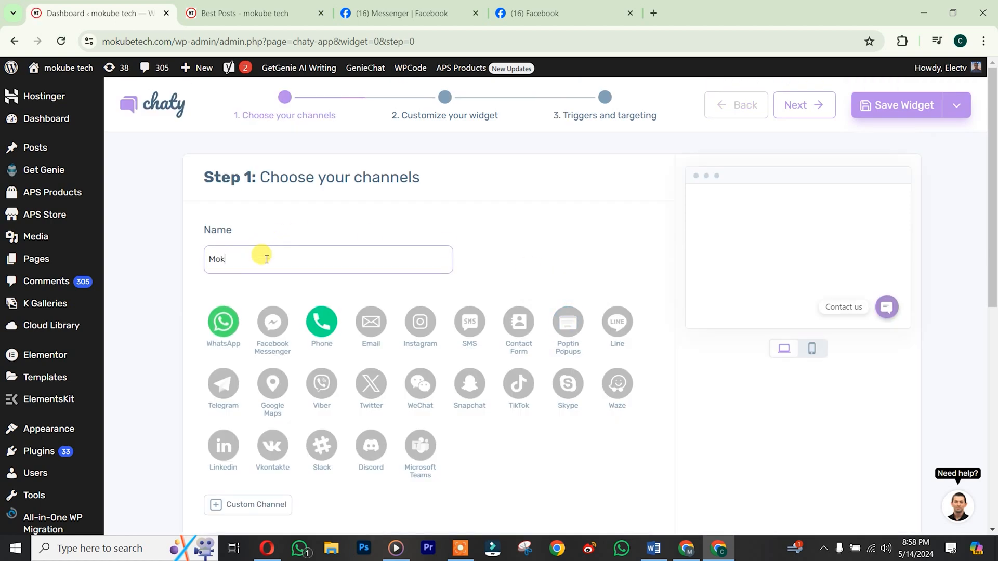
text(ube Tec)
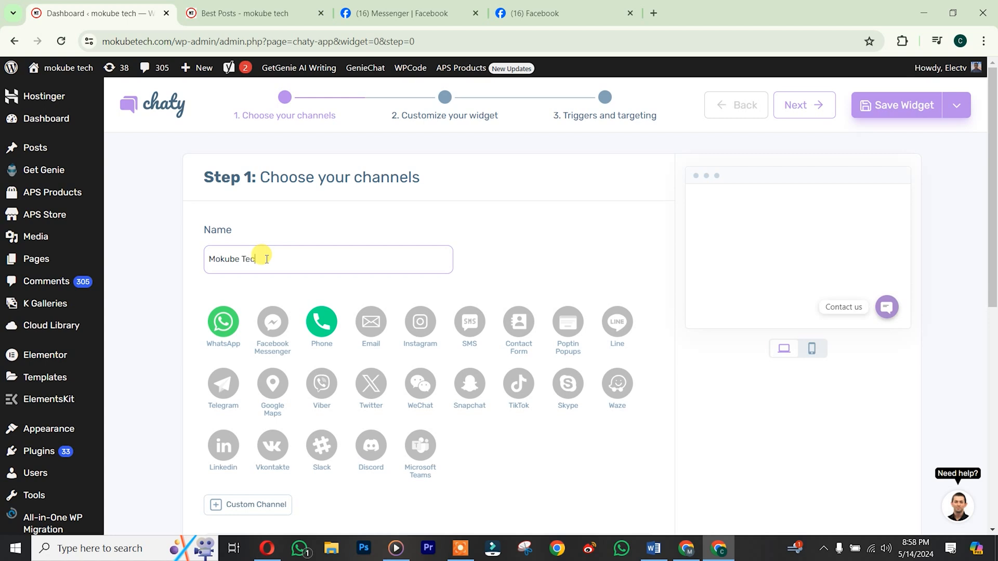
text(h)
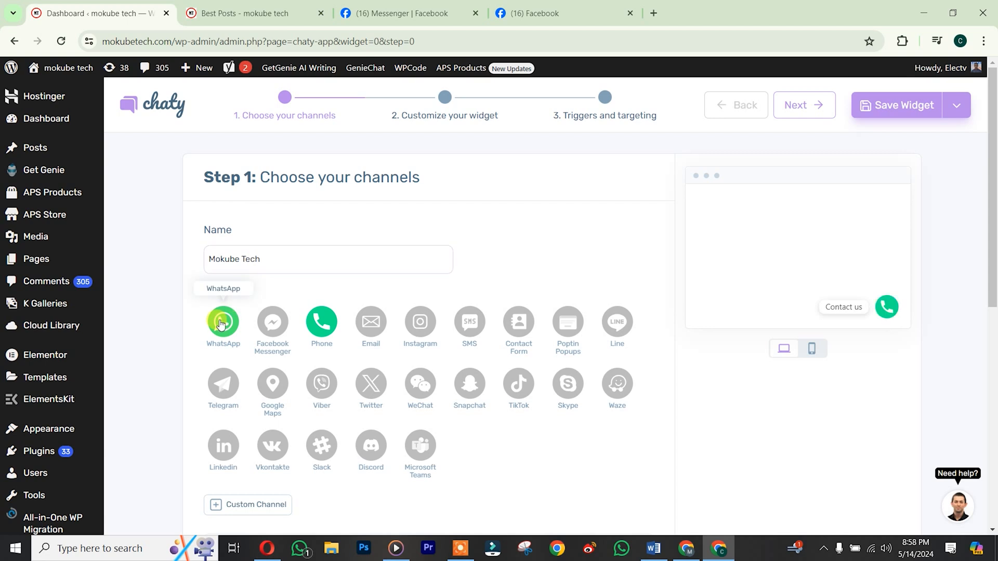
click(271, 323)
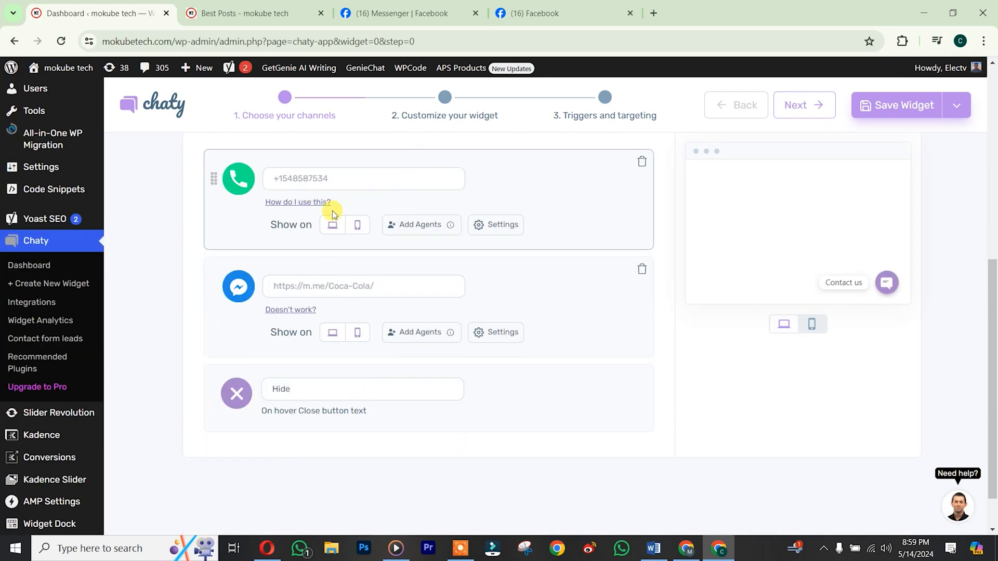
scroll(up, 3)
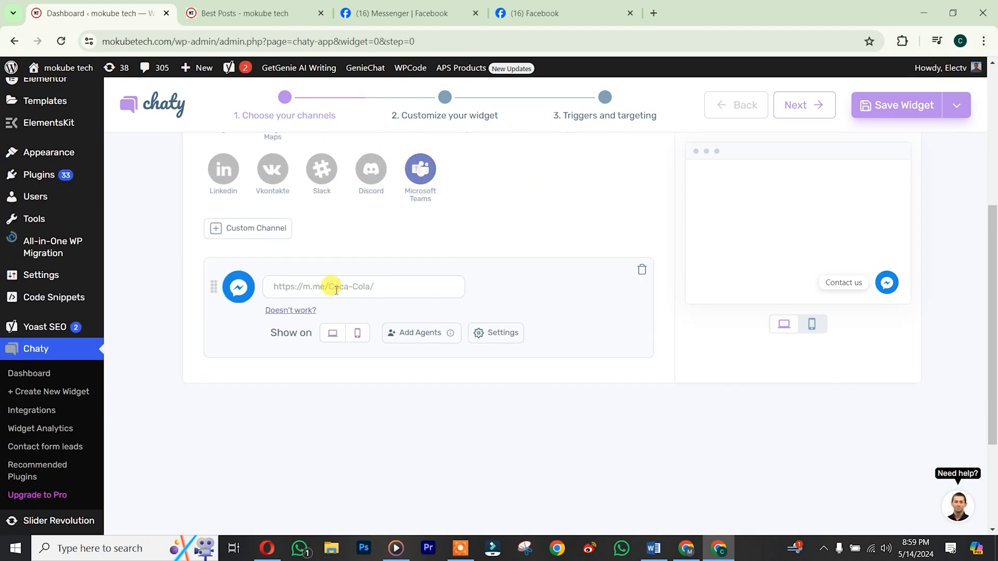
mouse_move(405, 384)
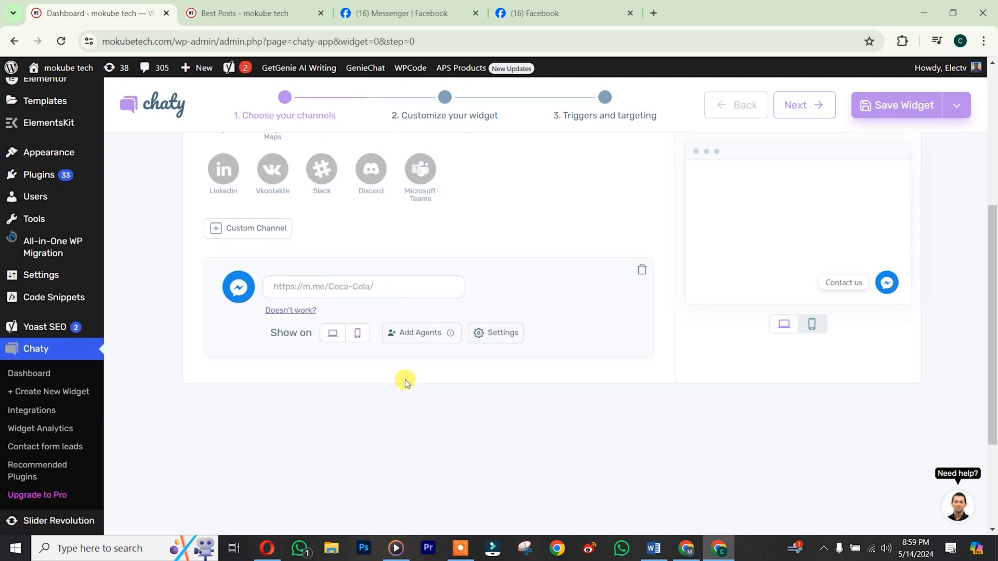
mouse_move(653, 548)
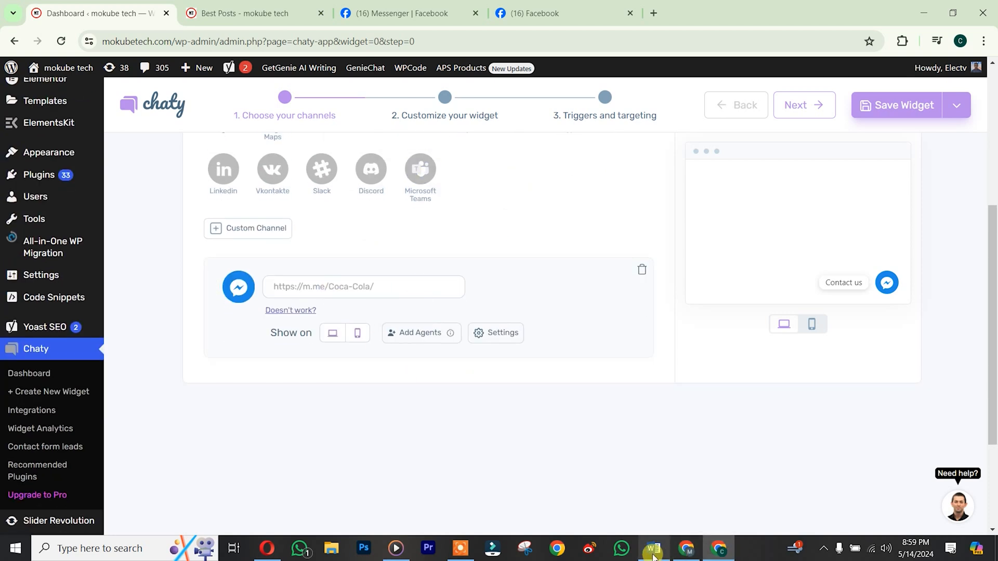
Step: Copy the page username MOKUBETECH from the Mokube Tech Facebook page address
click(652, 552)
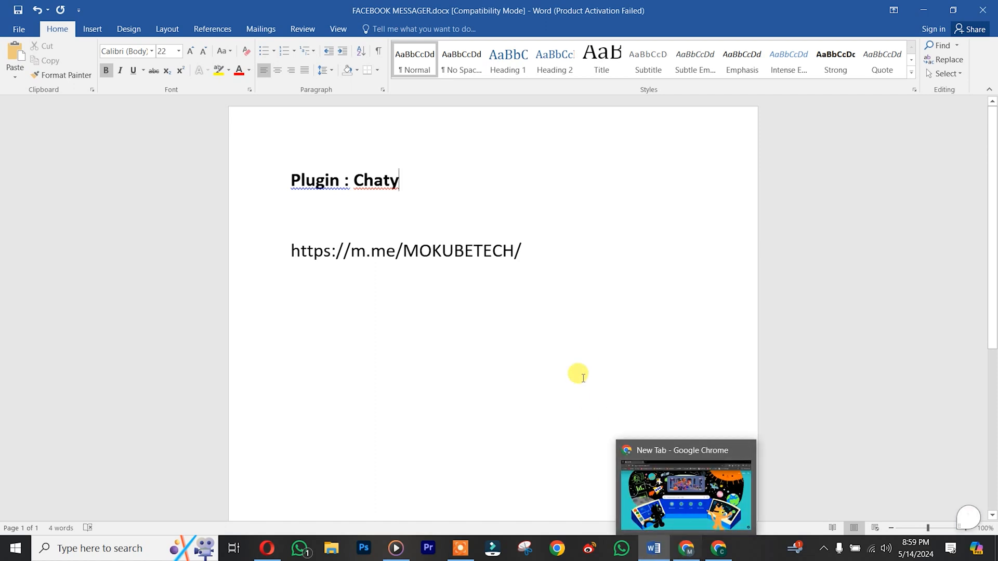
triple_click(405, 251)
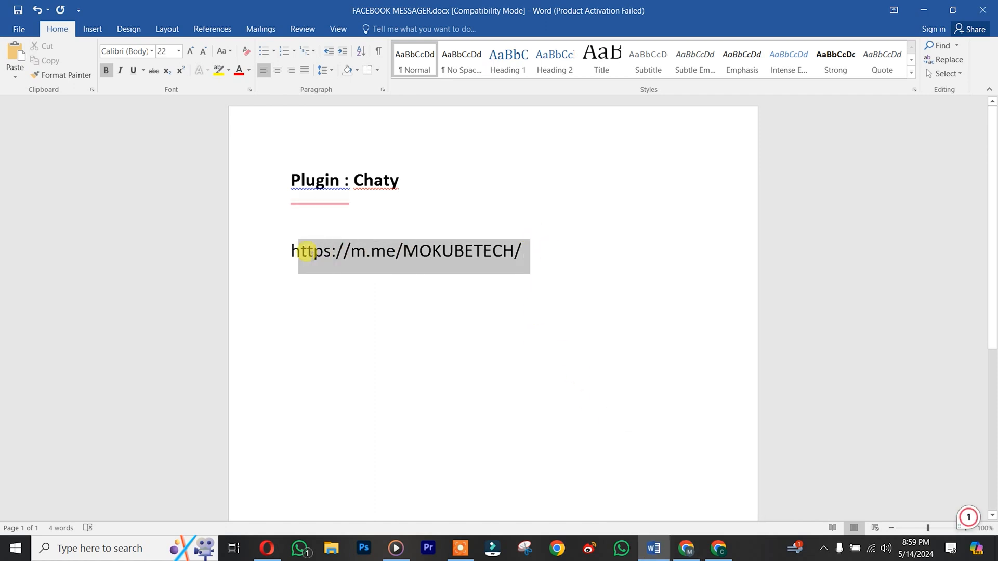
click(424, 263)
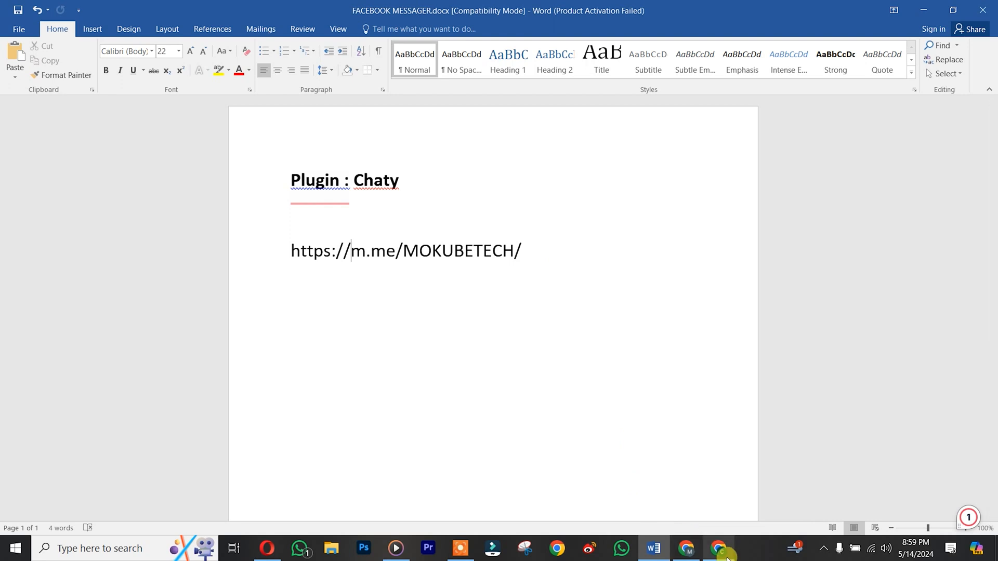
click(718, 548)
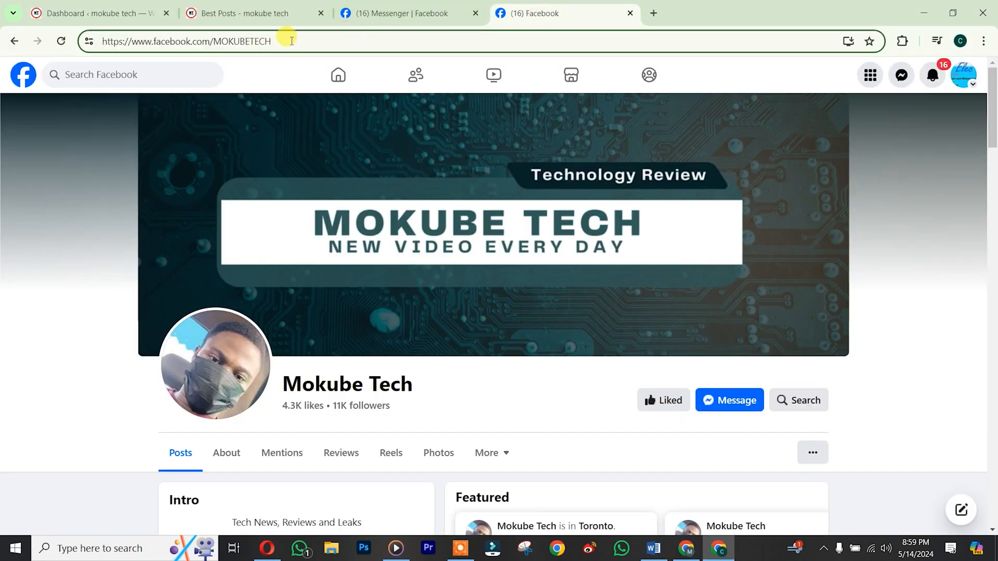
double_click(228, 42)
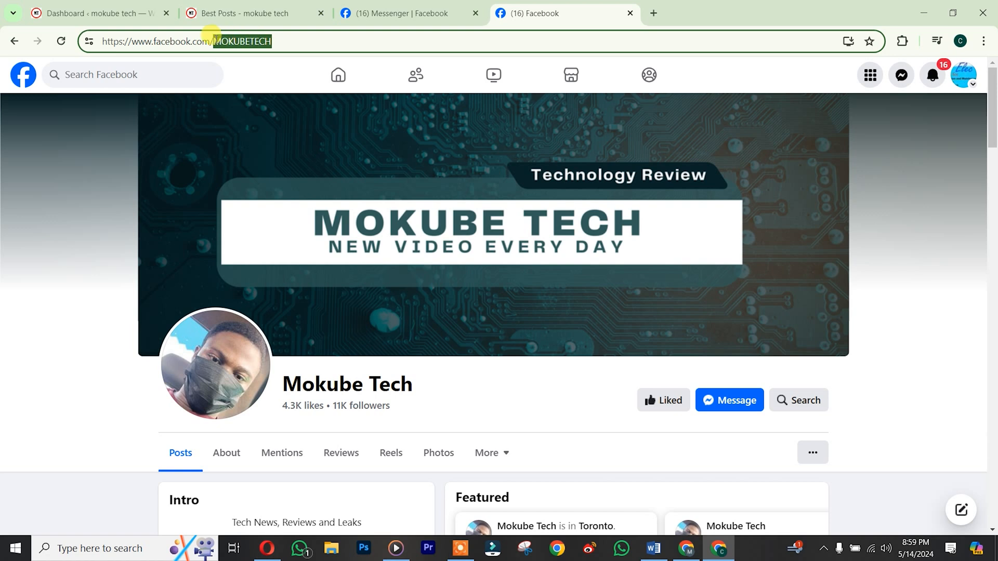
right_click(243, 40)
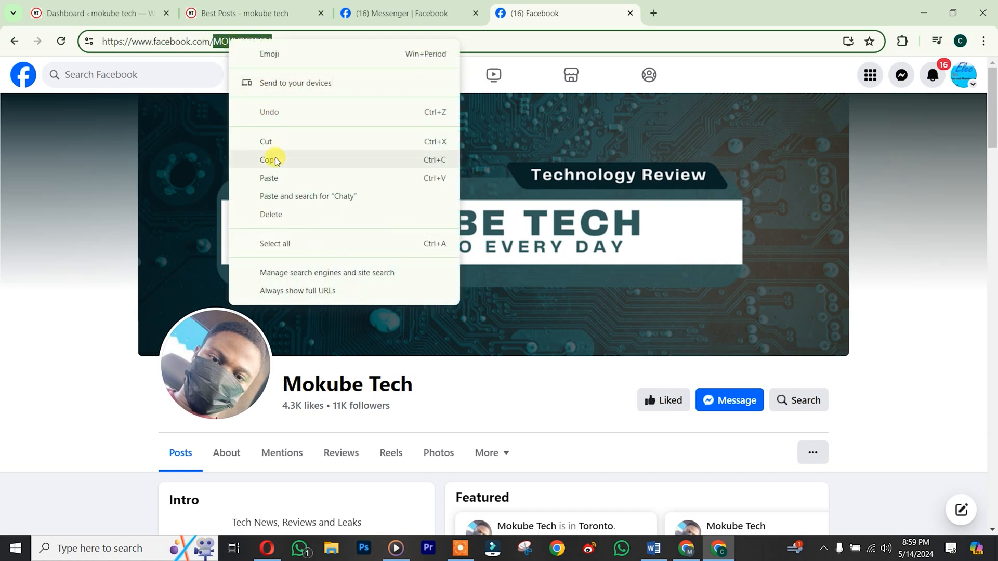
Step: Build the m.me/MOKUBETECH link in the Word note and select the whole line
click(653, 552)
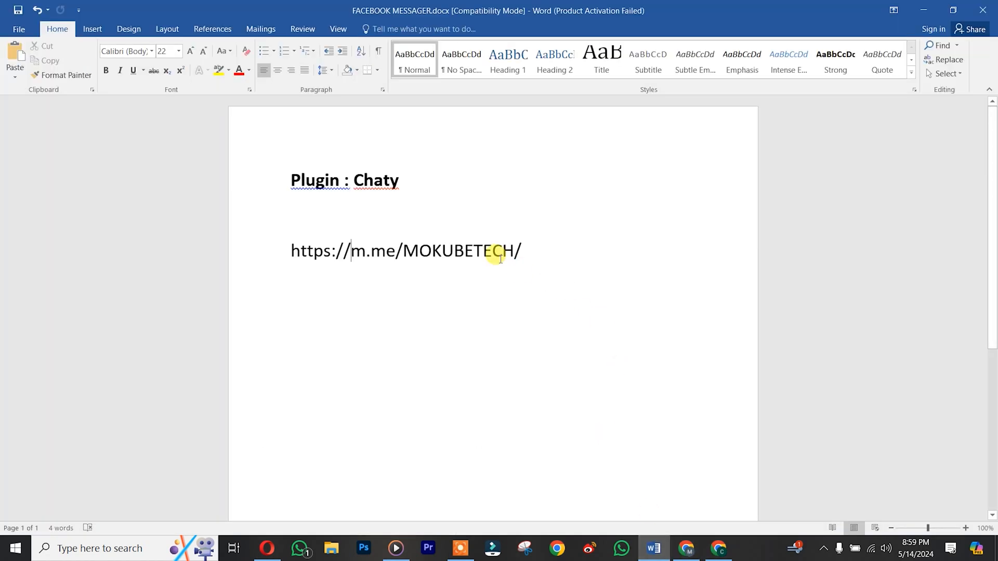
double_click(465, 251)
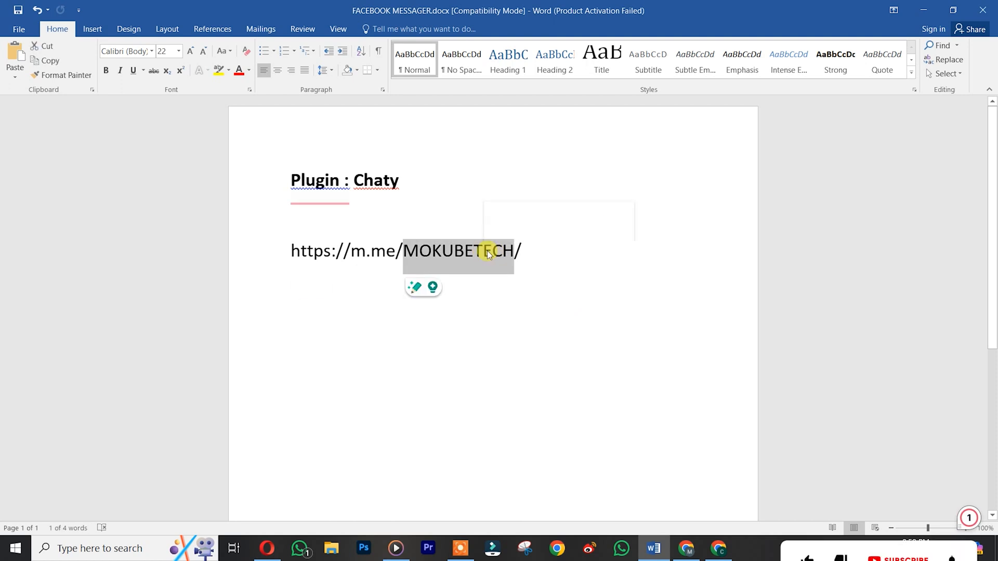
click(564, 257)
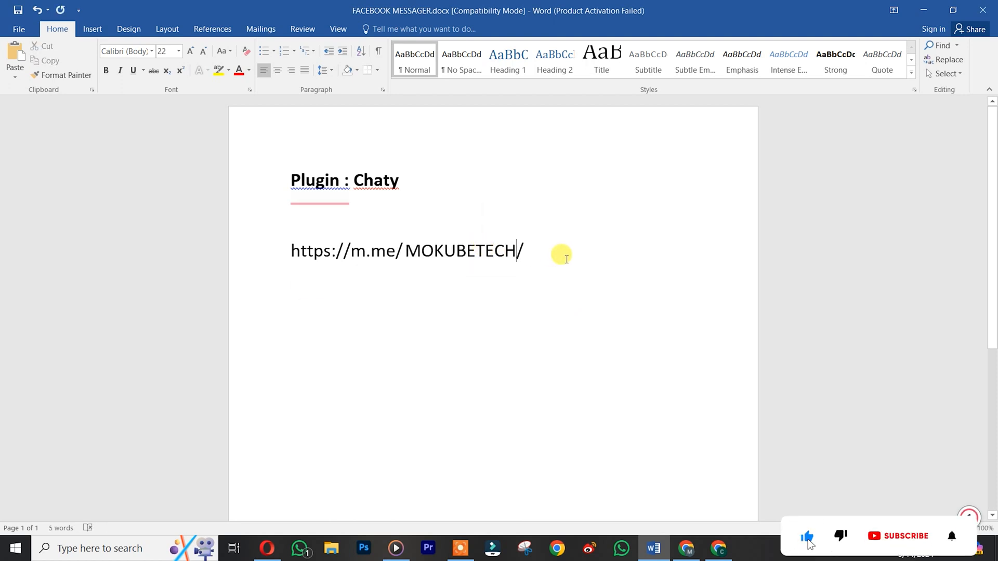
triple_click(406, 251)
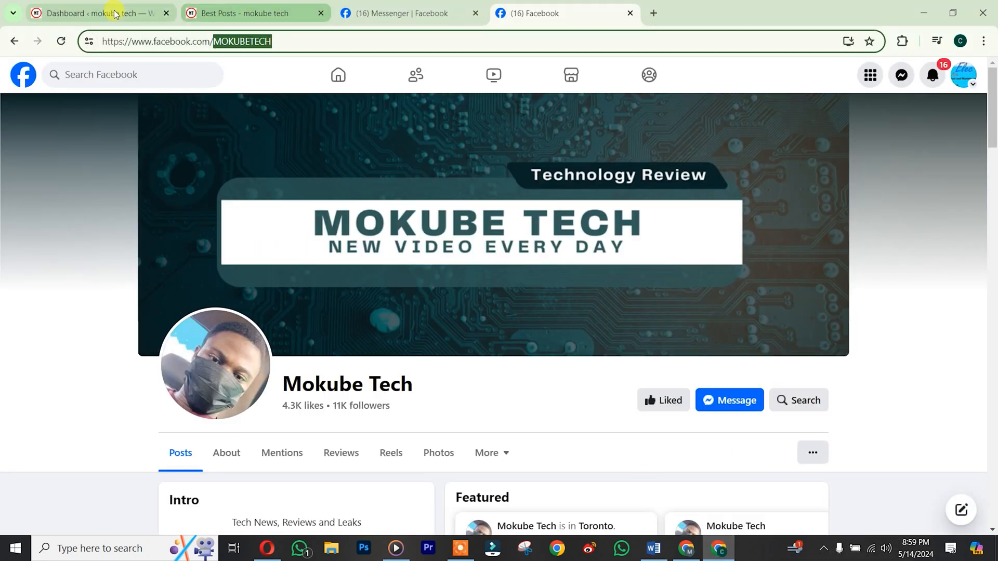
Step: Enter MOKUBETECH as the Messenger link, test it, and confirm with Yes, Correct
click(95, 13)
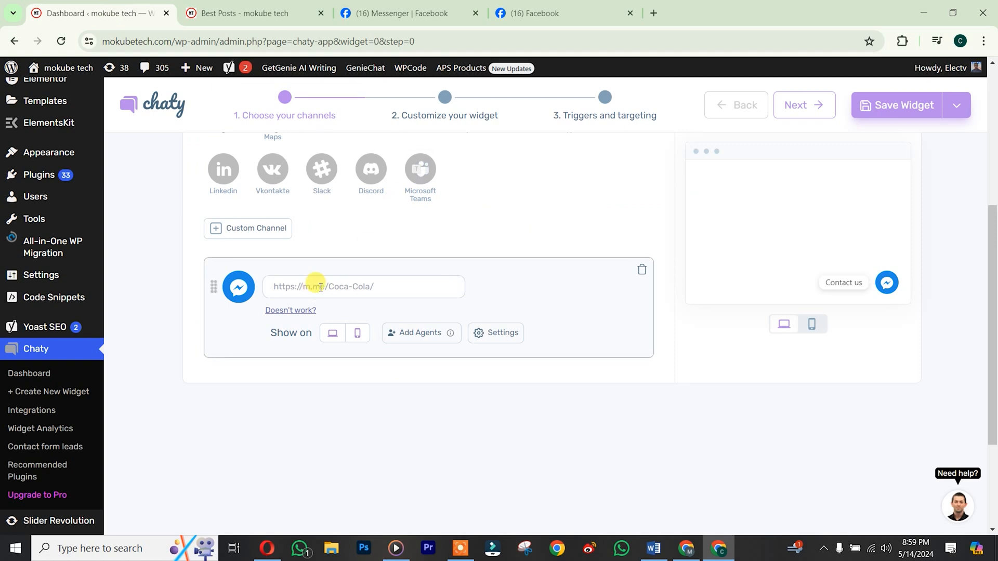
text(MOKUBETECH/)
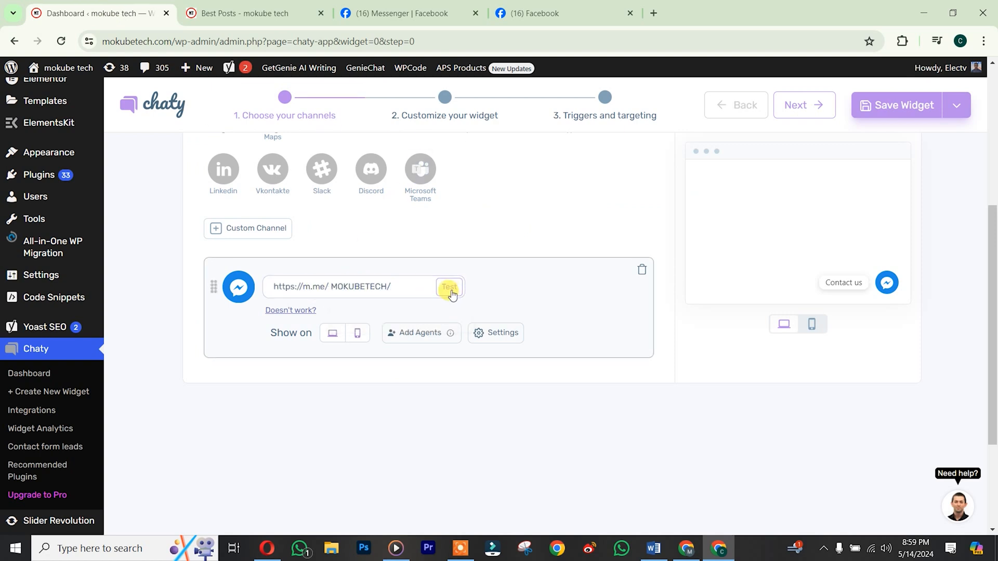
click(449, 287)
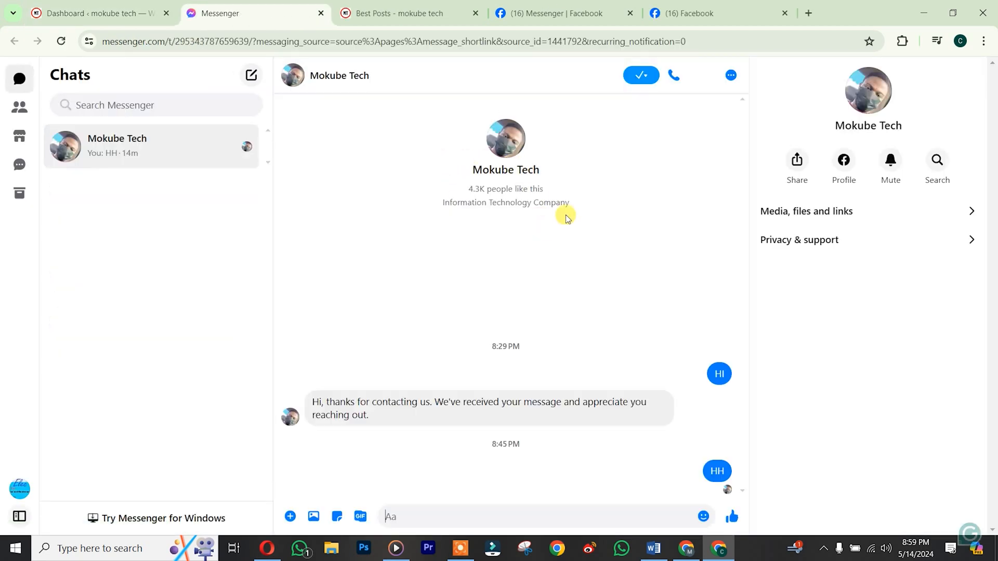
mouse_move(625, 341)
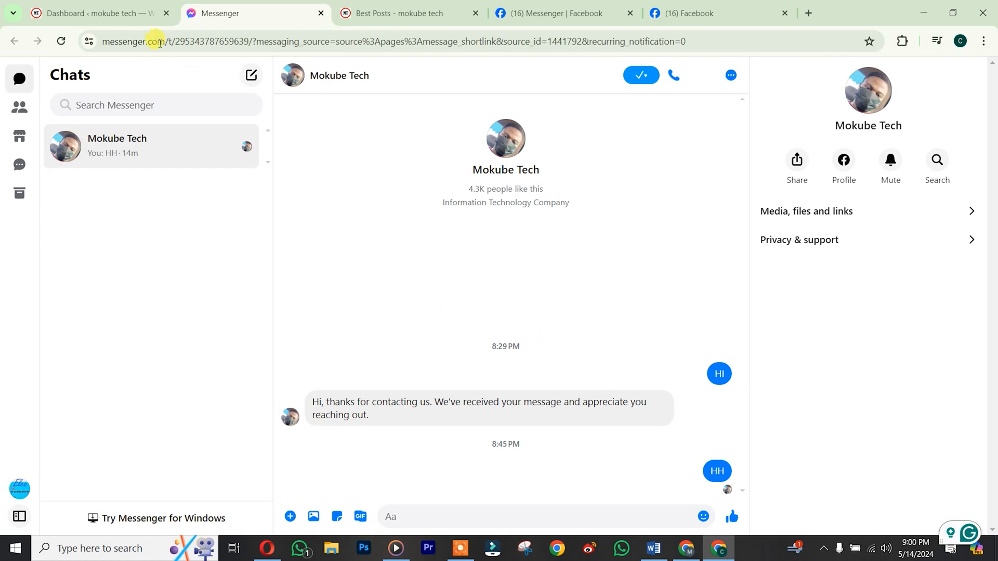
click(99, 12)
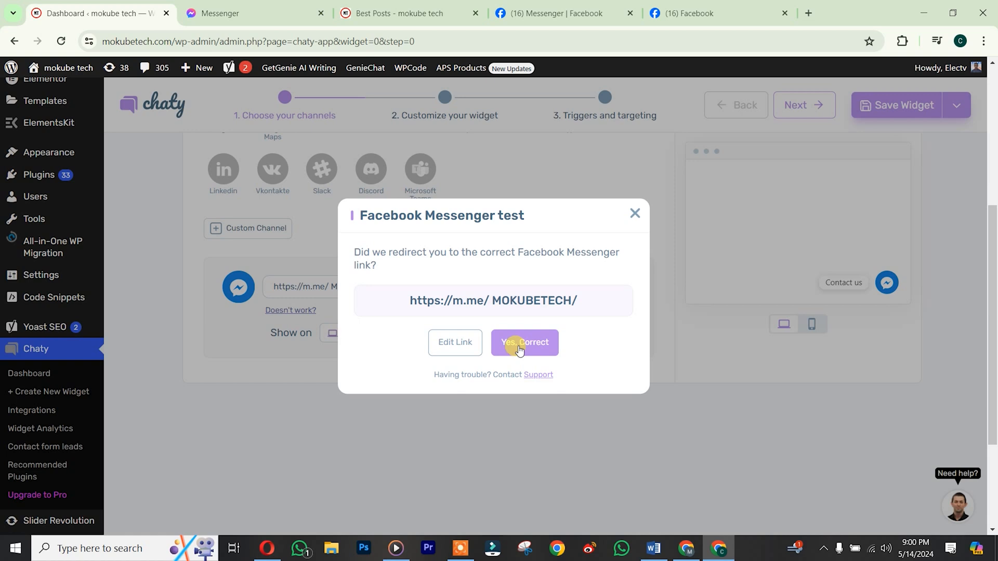
click(524, 342)
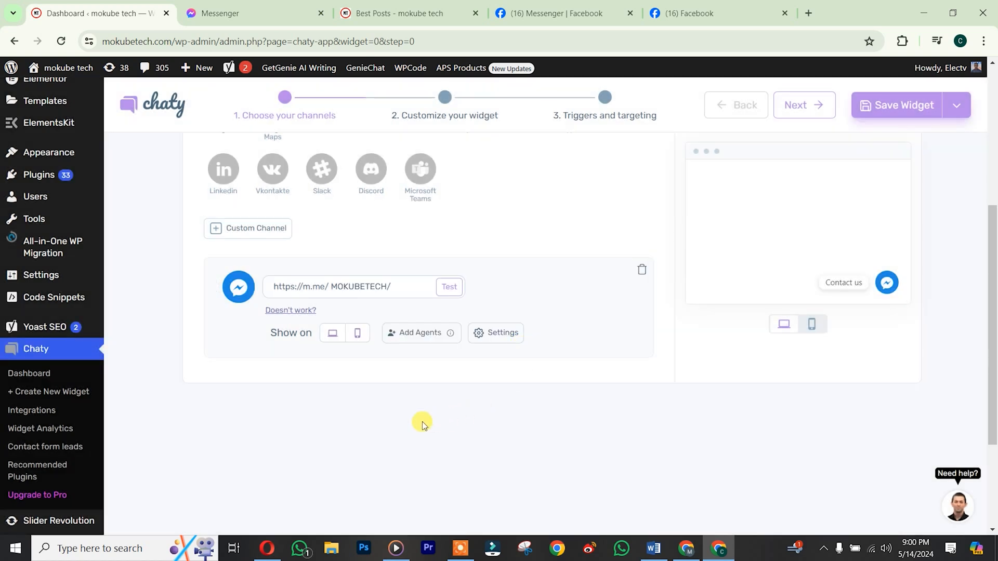
scroll(up, 3)
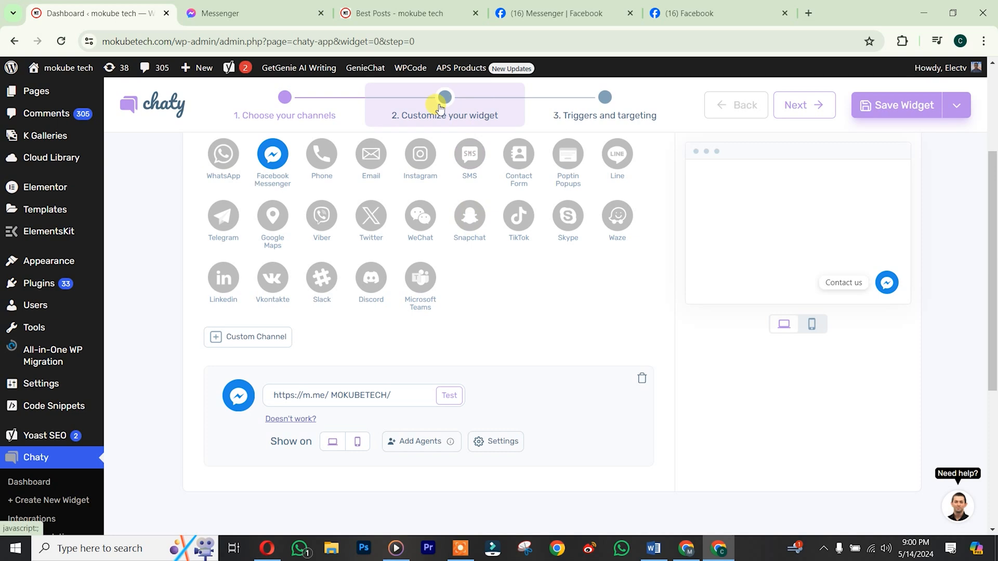
Step: Keep the widget on the right side and enter 'hello' as the call-to-action text
click(804, 105)
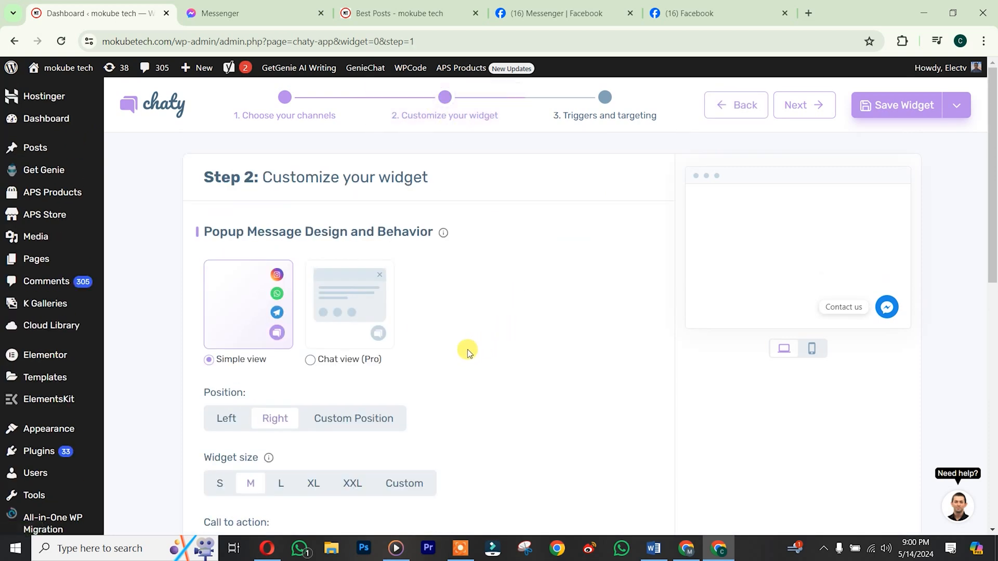
scroll(down, 3)
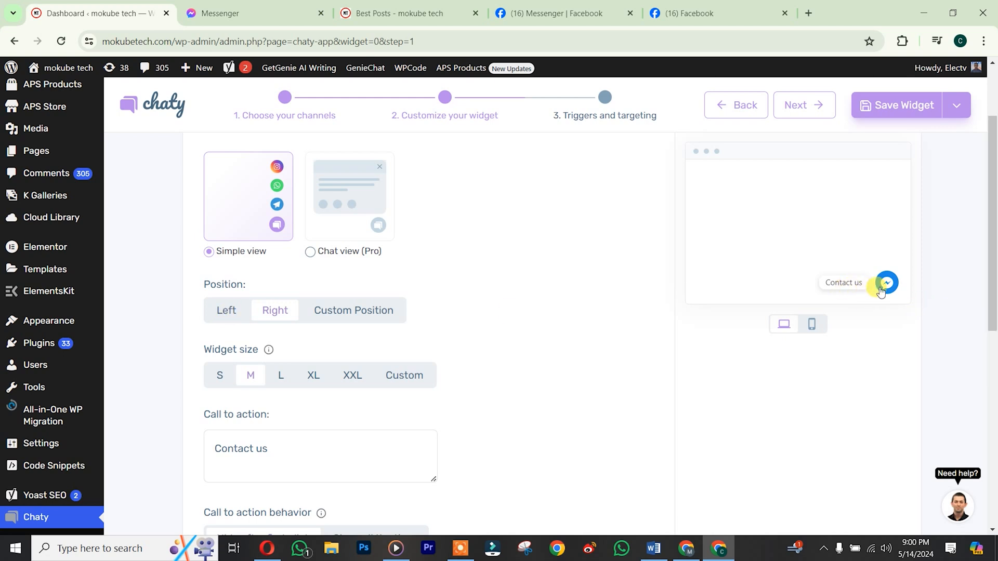
click(226, 309)
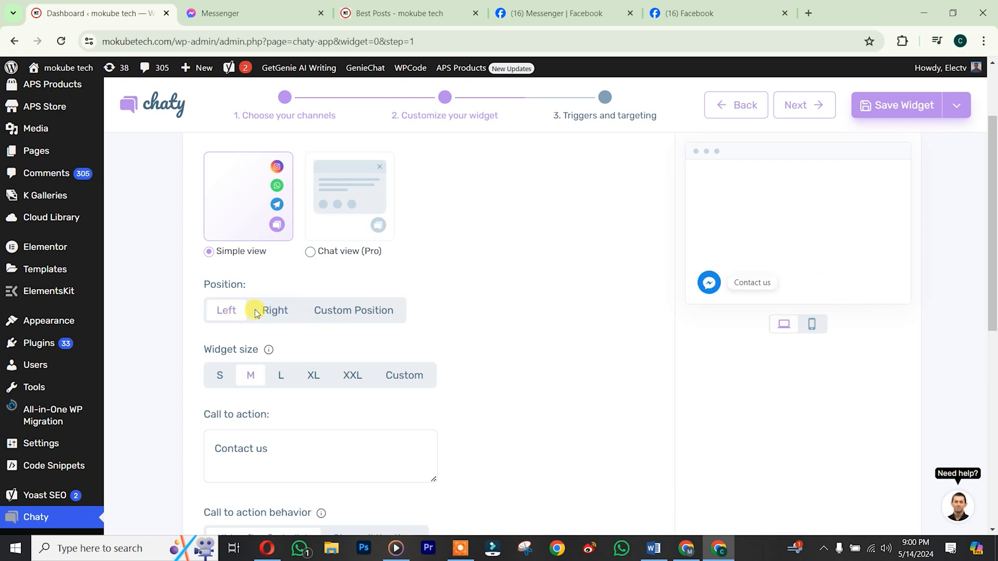
click(274, 310)
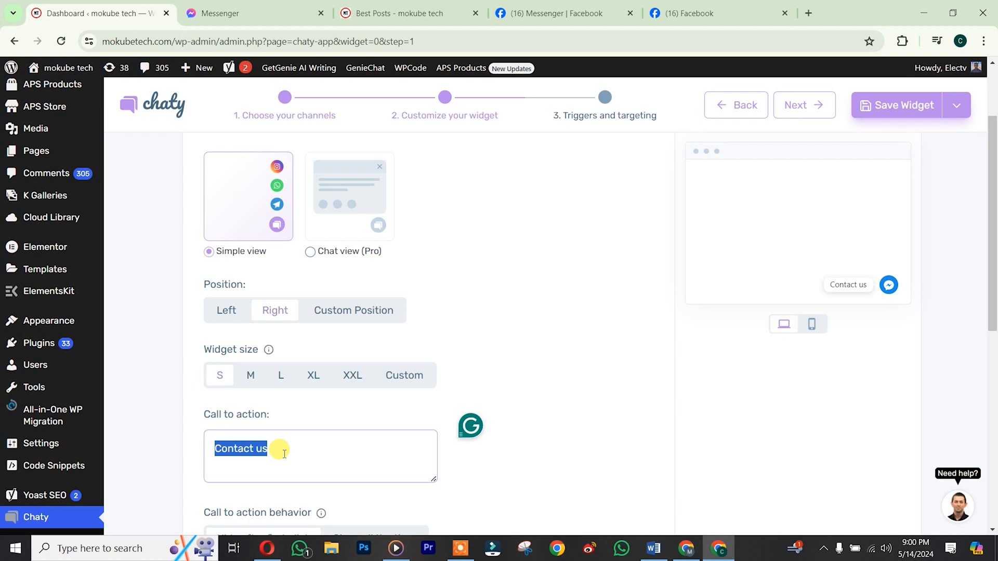
text(Con)
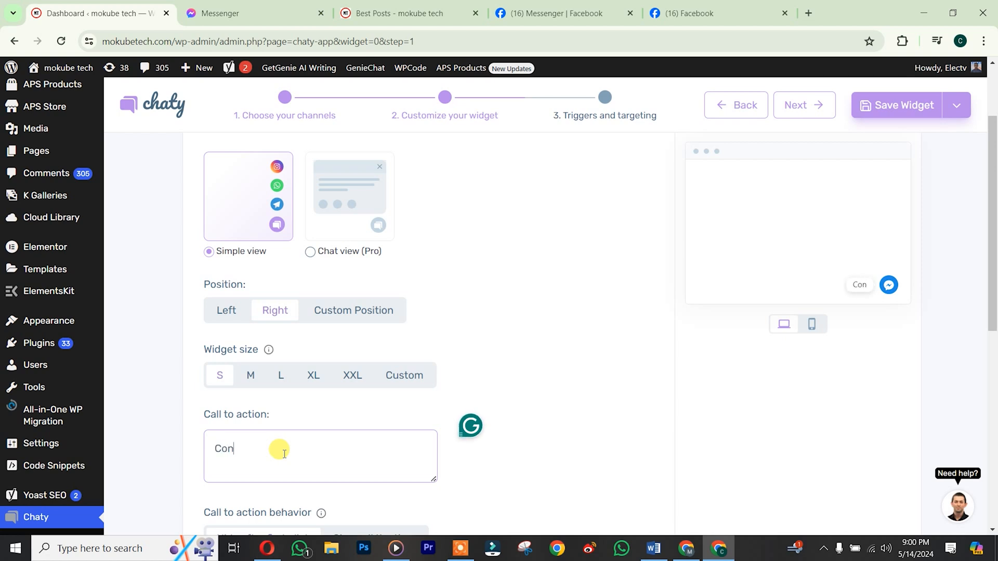
text(tact us)
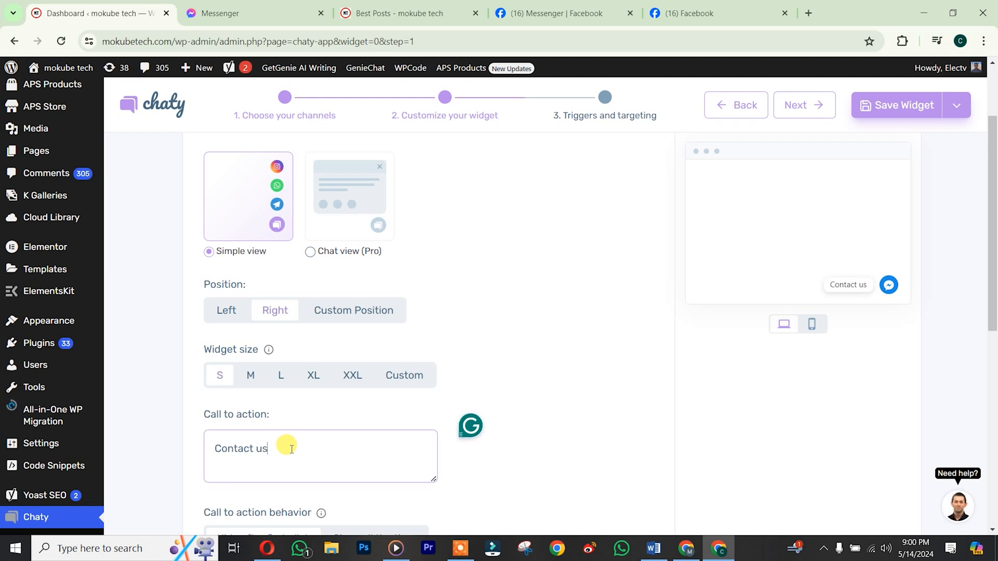
text(hel)
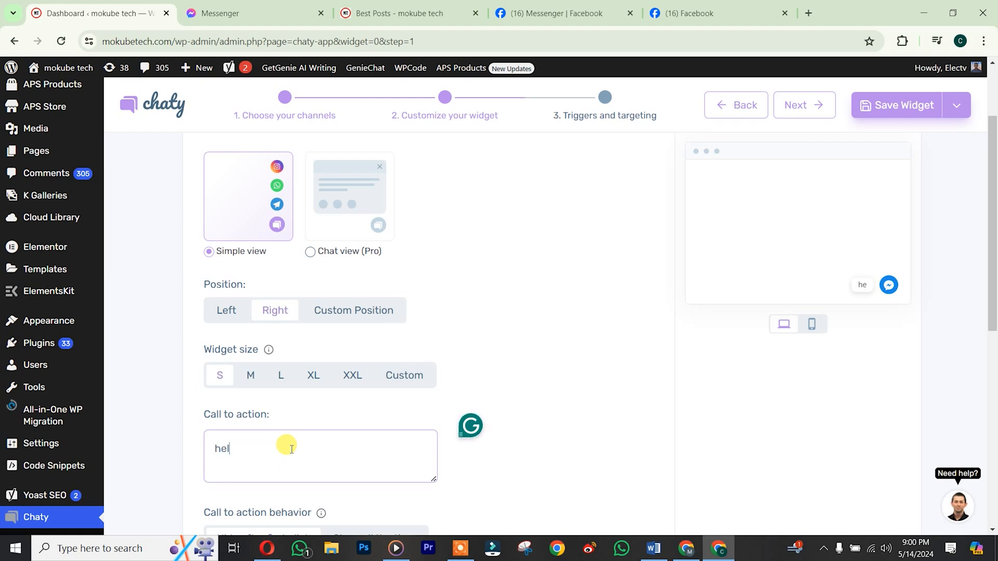
text(lo)
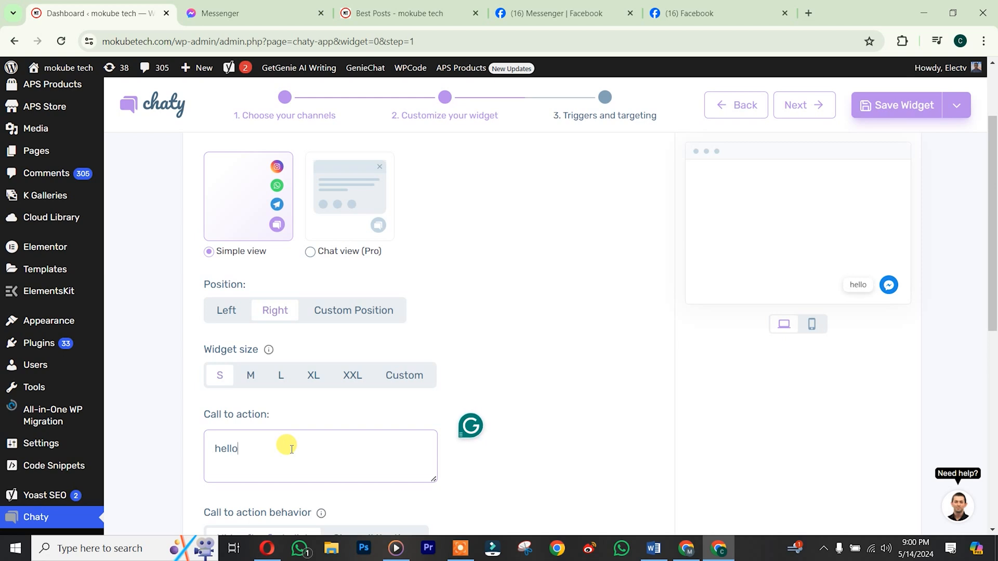
Step: Set the call-to-action text colour to blue and its background to red
scroll(down, 3)
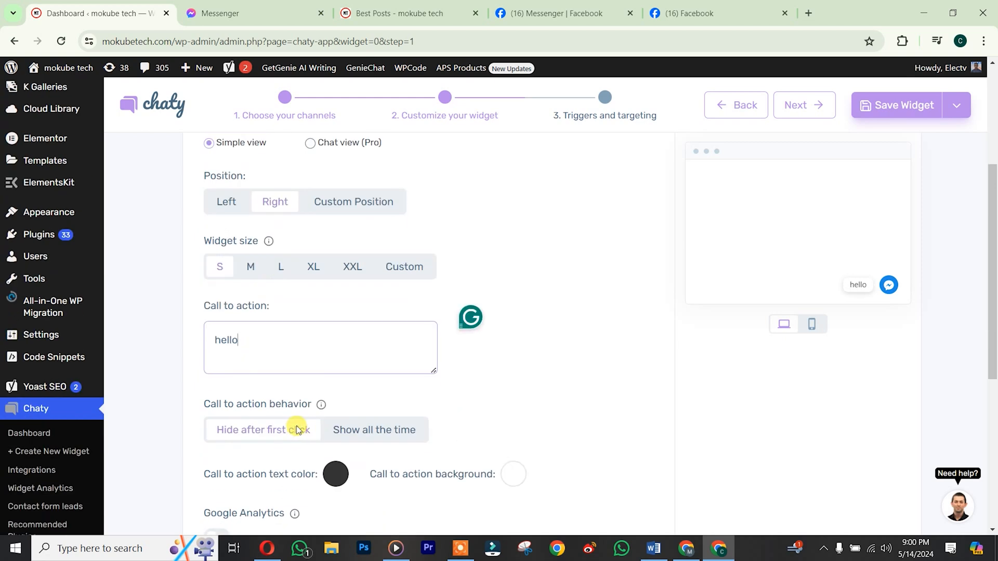
scroll(down, 3)
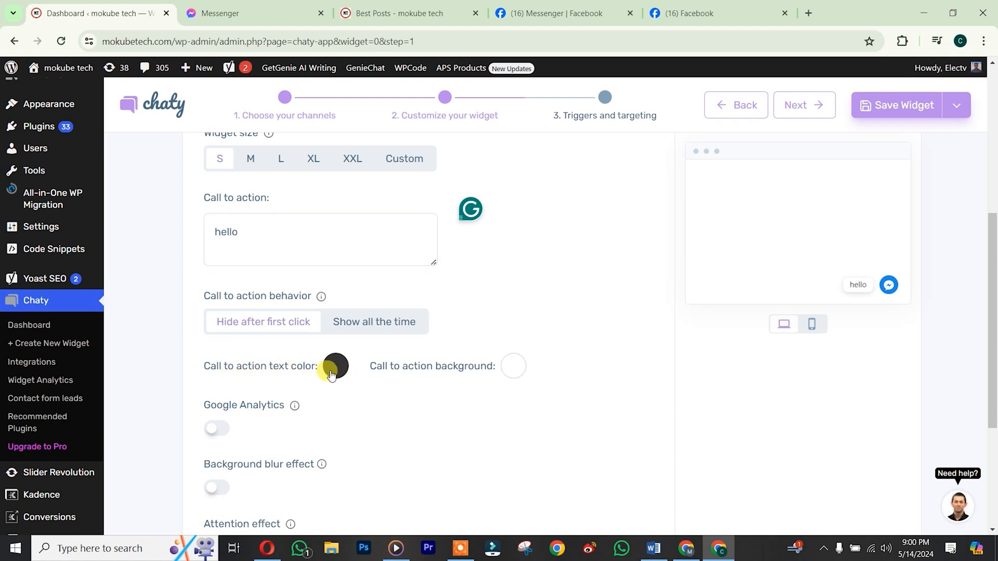
click(336, 366)
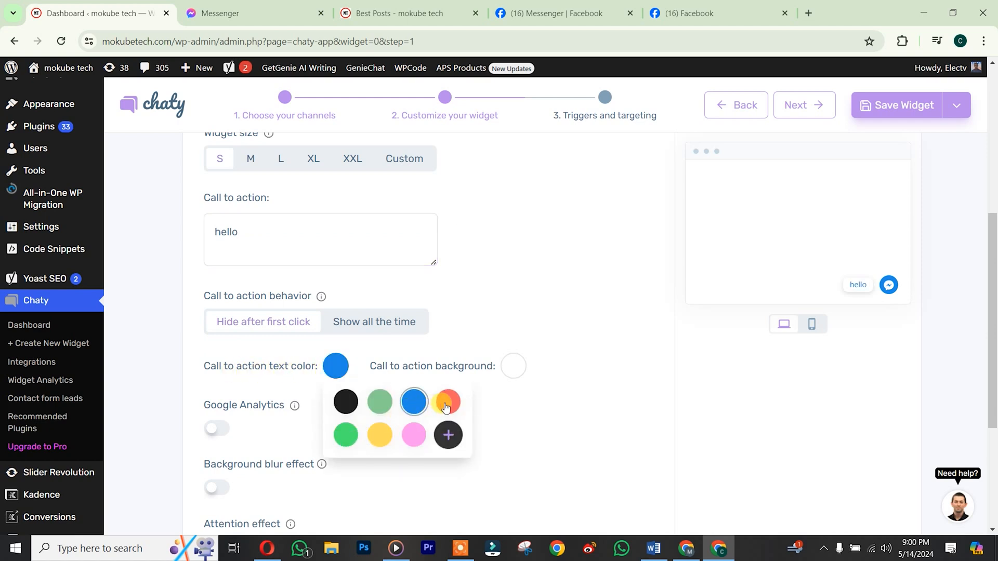
click(380, 401)
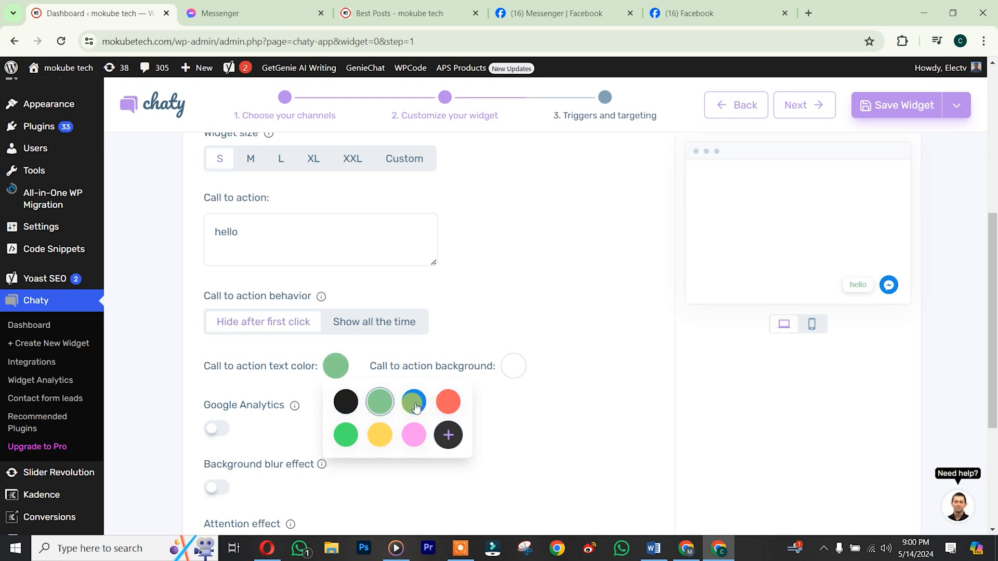
click(414, 401)
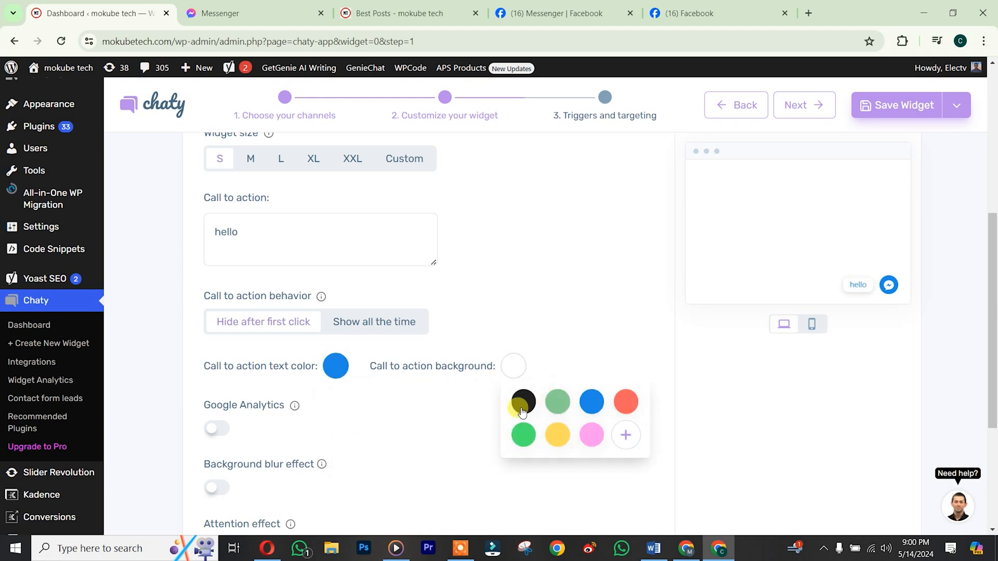
click(557, 402)
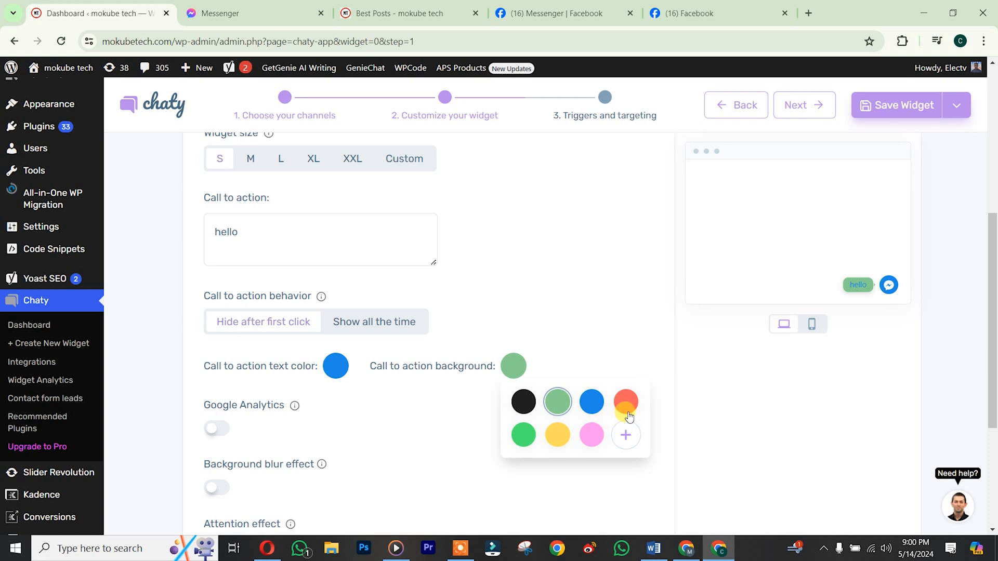
click(625, 401)
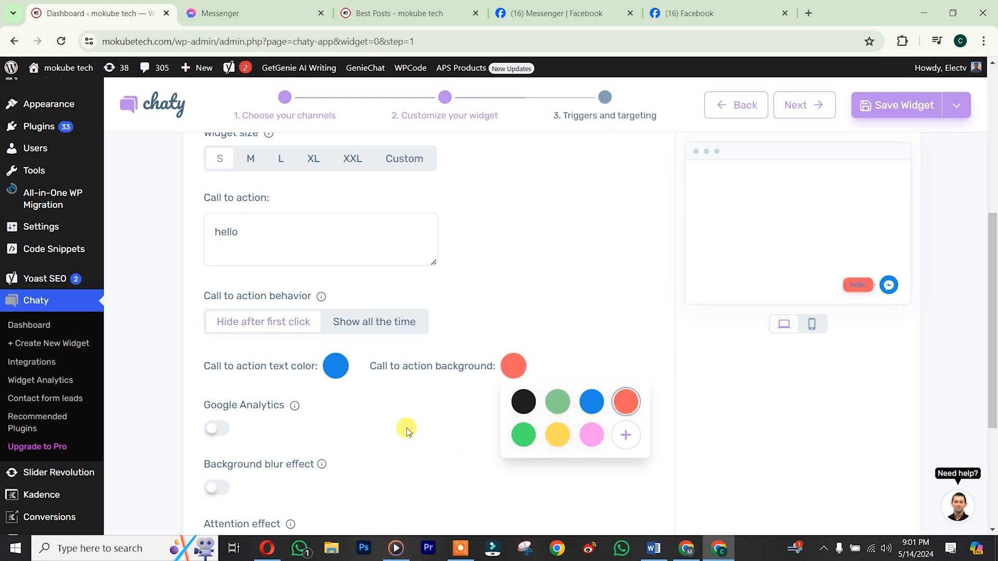
Step: Choose the Sheen attention effect and enable the pending-messages badge
scroll(down, 3)
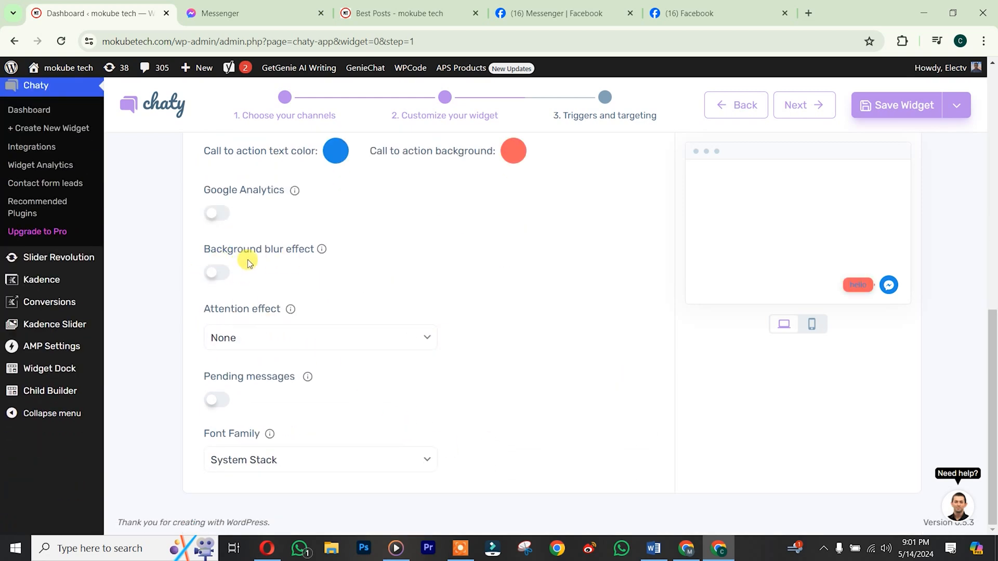
mouse_move(225, 255)
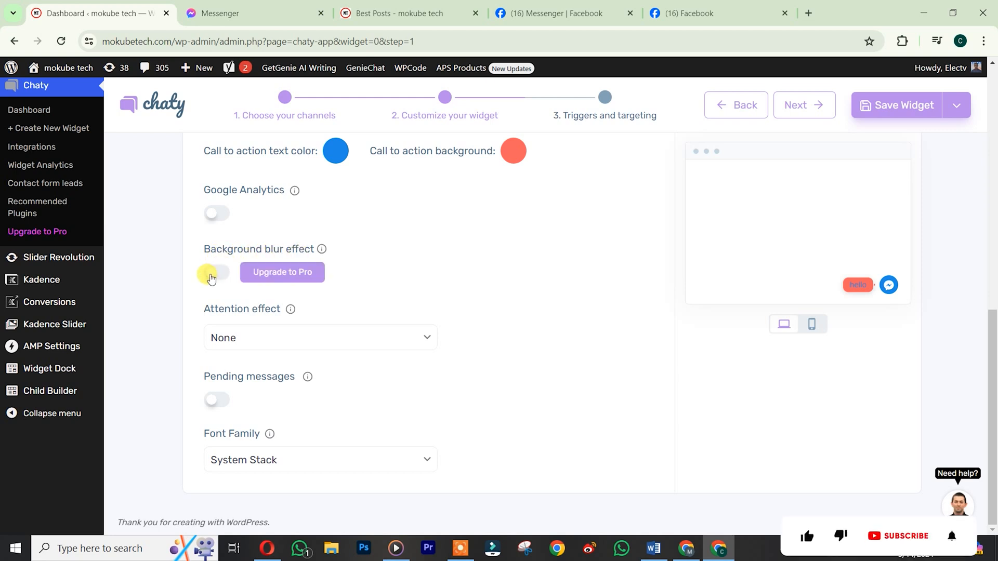
click(319, 336)
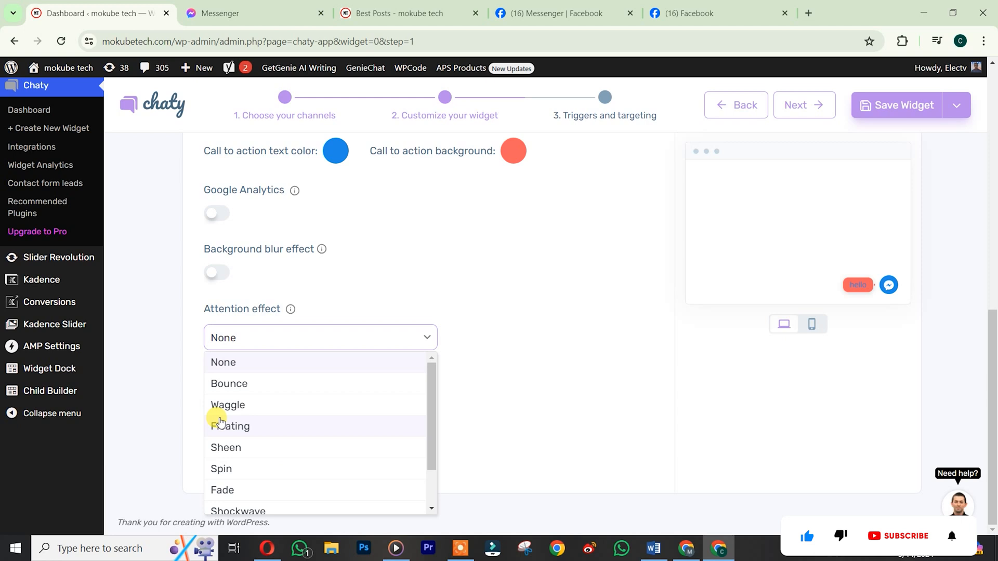
click(230, 426)
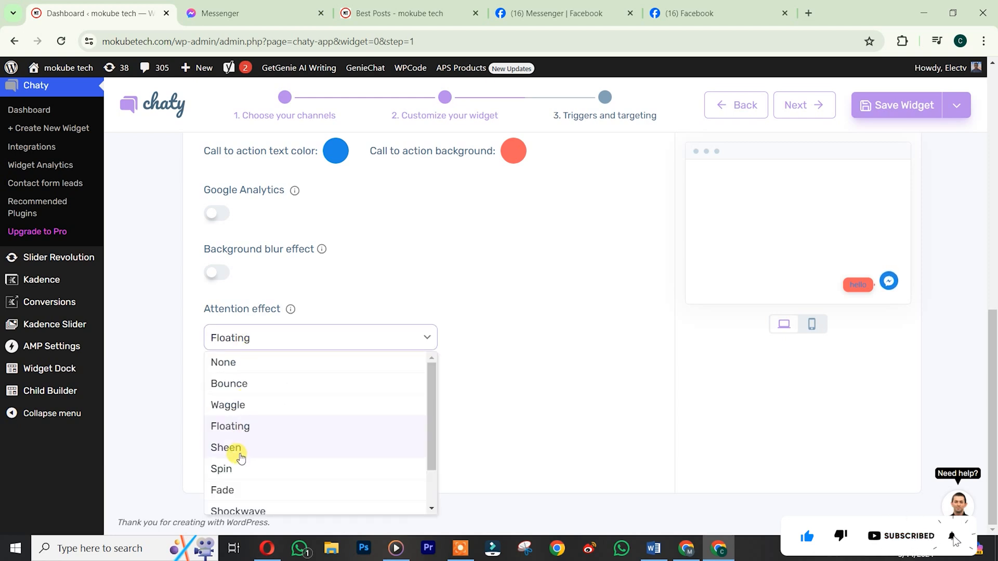
click(225, 447)
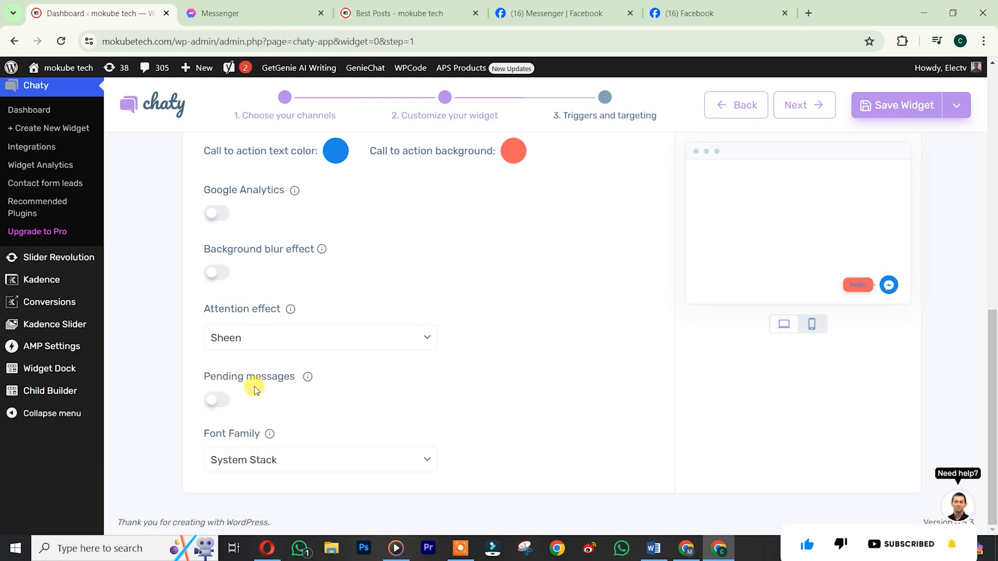
click(216, 399)
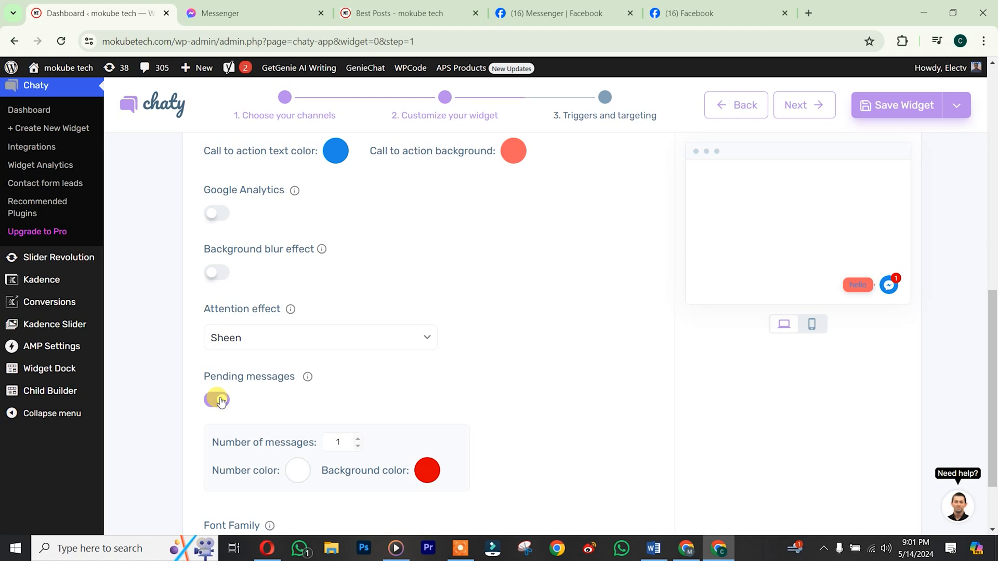
click(217, 400)
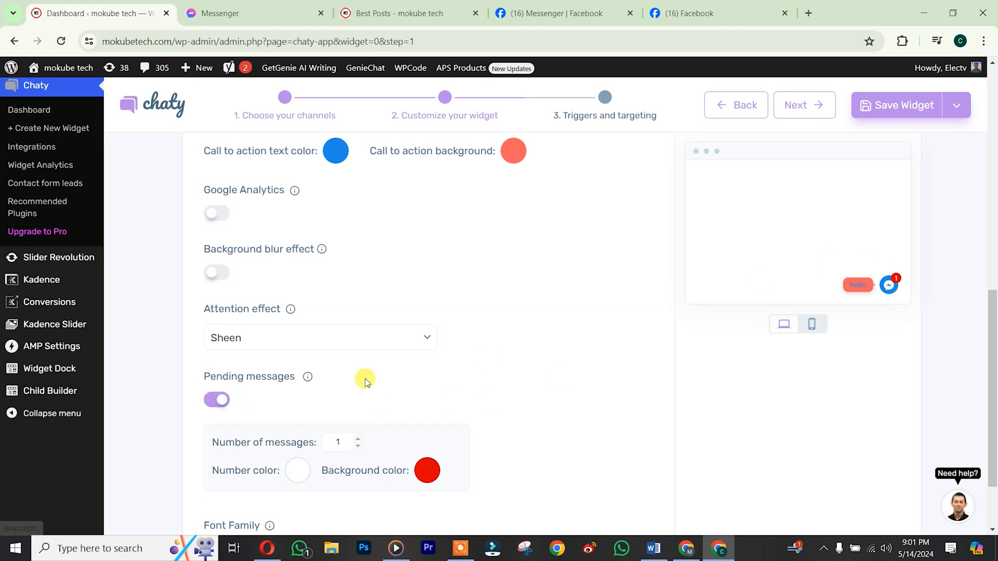
scroll(up, 3)
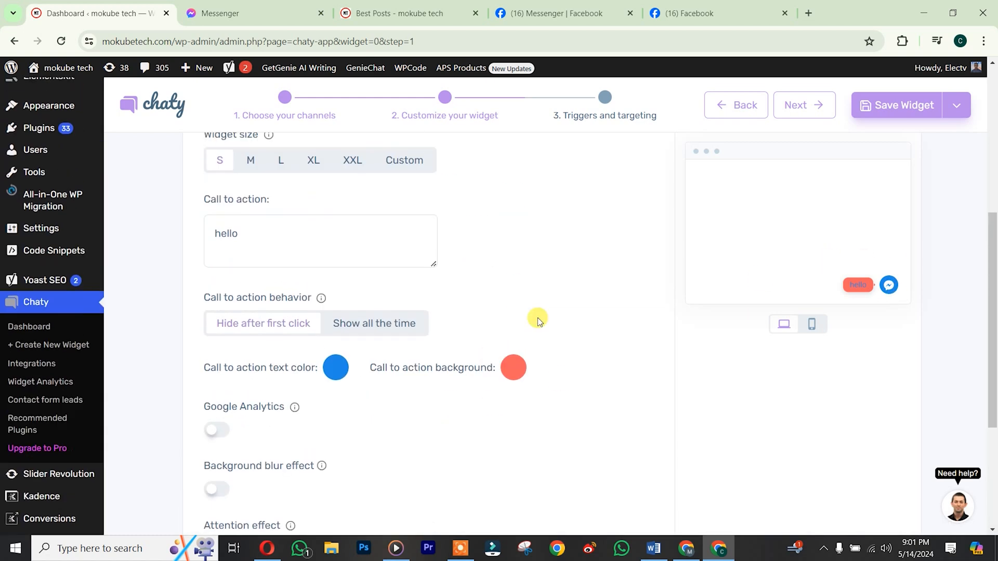
Step: Go to Triggers and targeting and return the display delay to 0 seconds
scroll(up, 3)
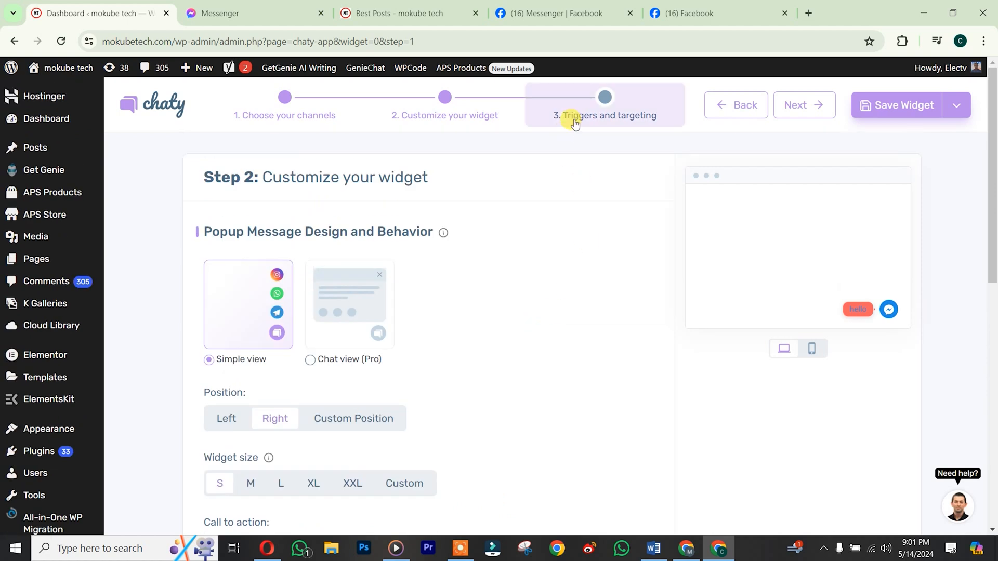
mouse_move(605, 121)
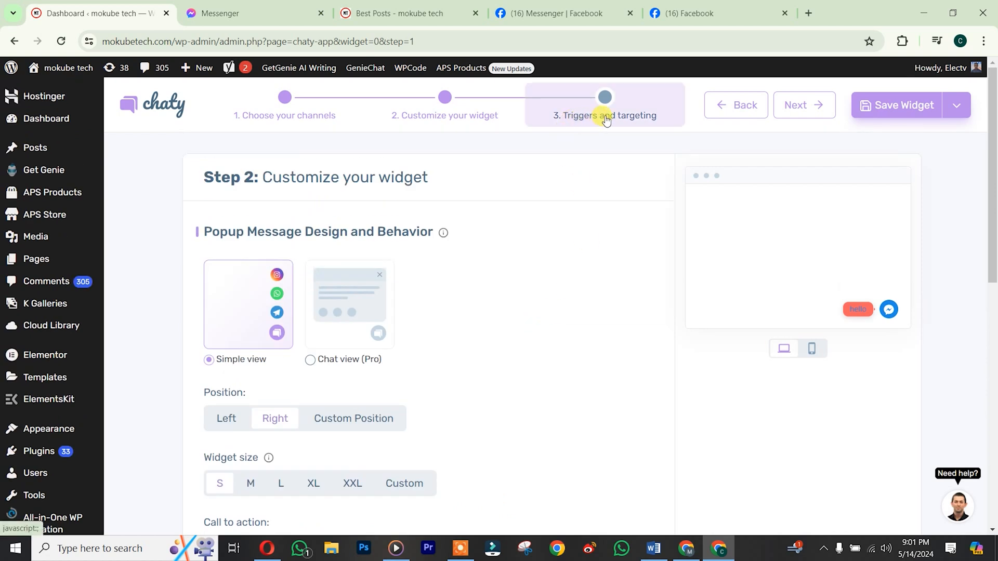
click(605, 115)
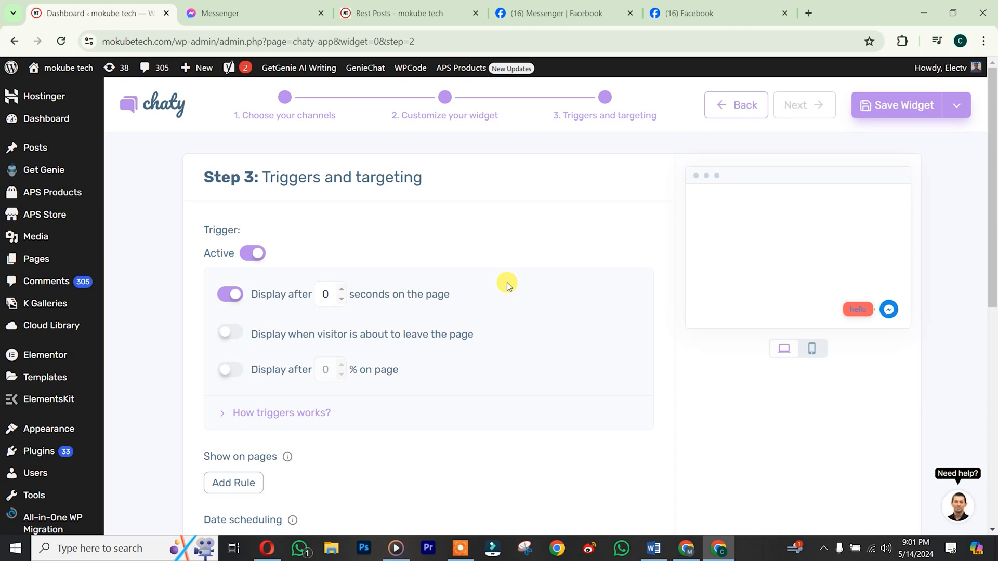
mouse_move(312, 299)
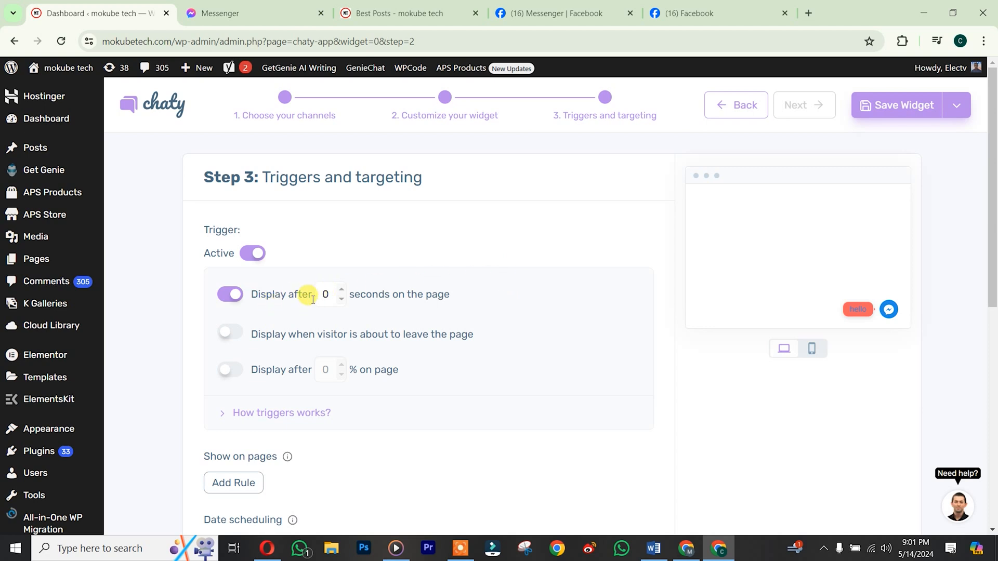
mouse_move(347, 293)
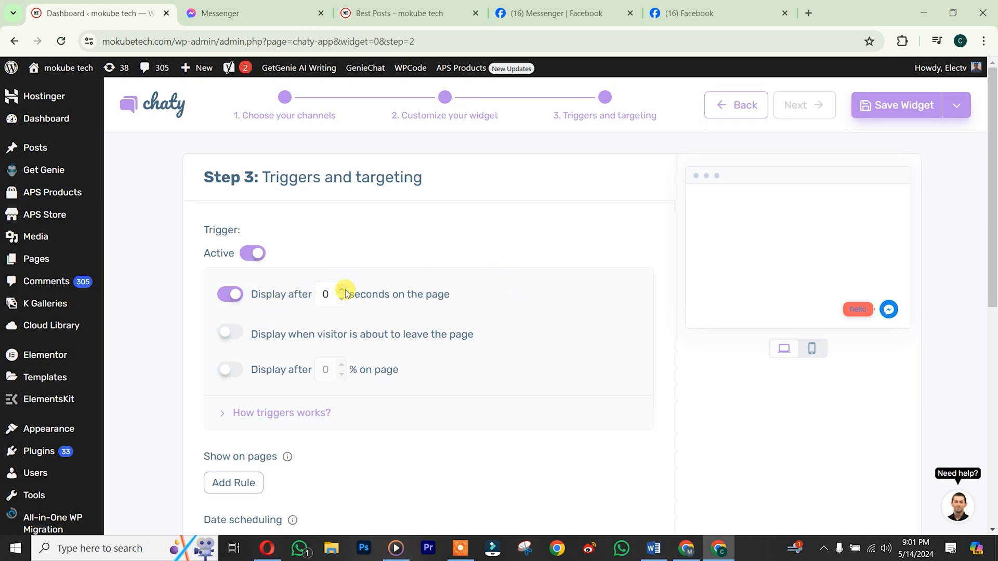
text(2)
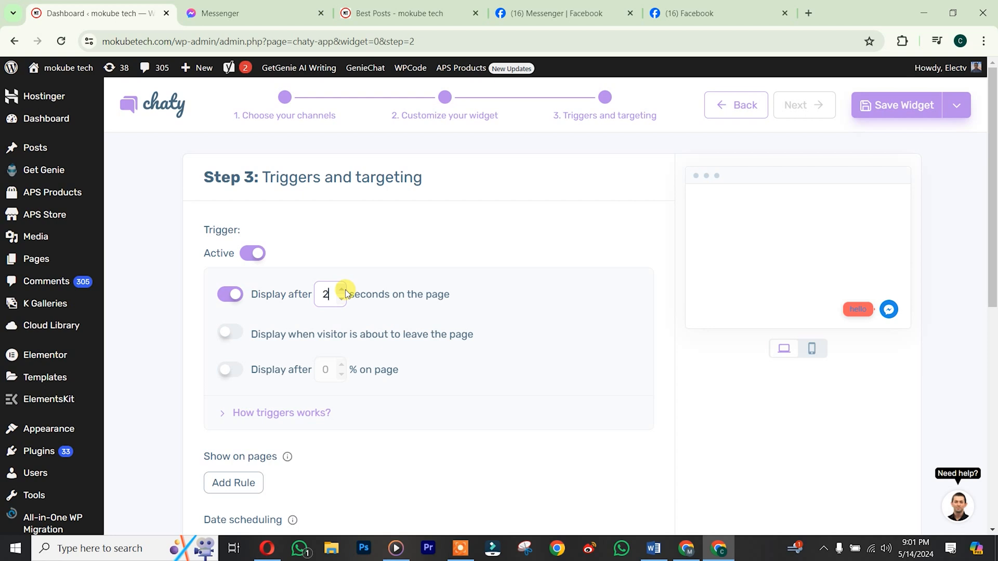
click(342, 290)
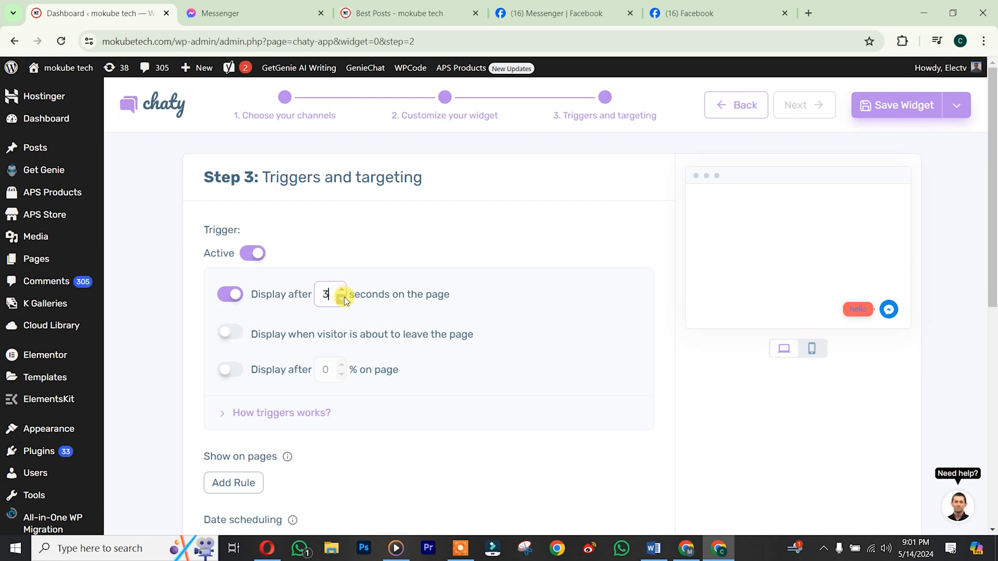
click(341, 300)
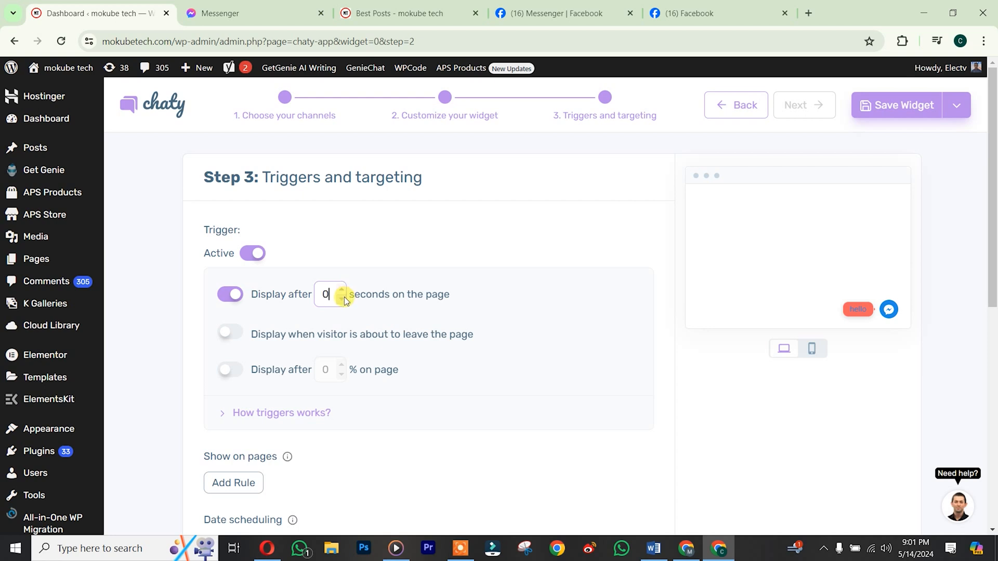
mouse_move(475, 299)
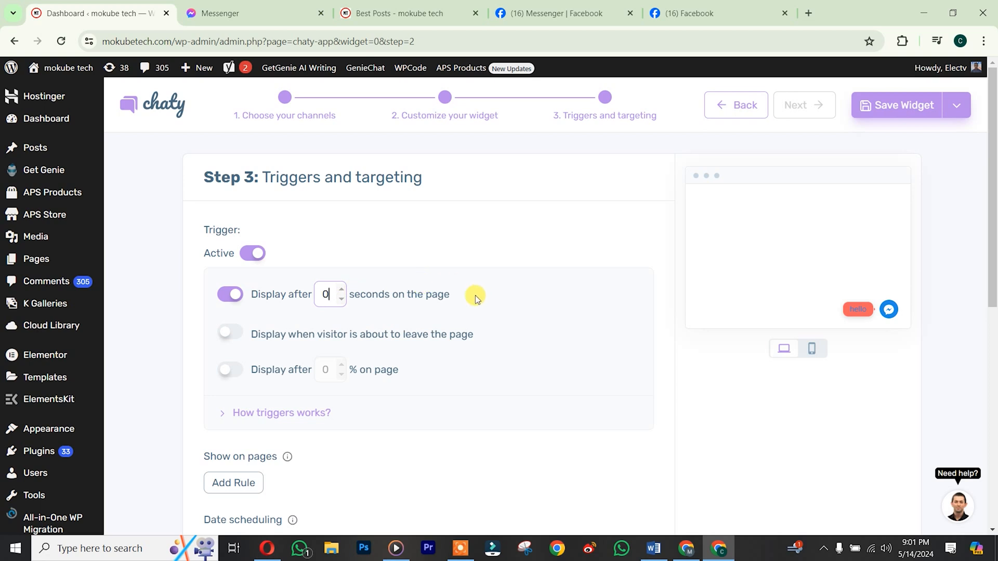
Step: Toggle the exit-intent trigger on and back off, then review the remaining rules
click(229, 331)
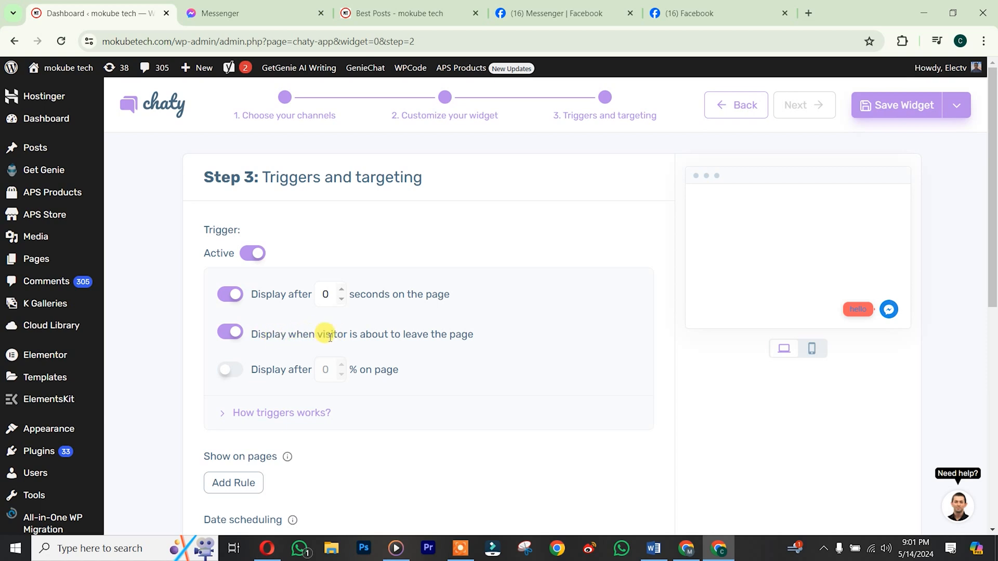
mouse_move(435, 339)
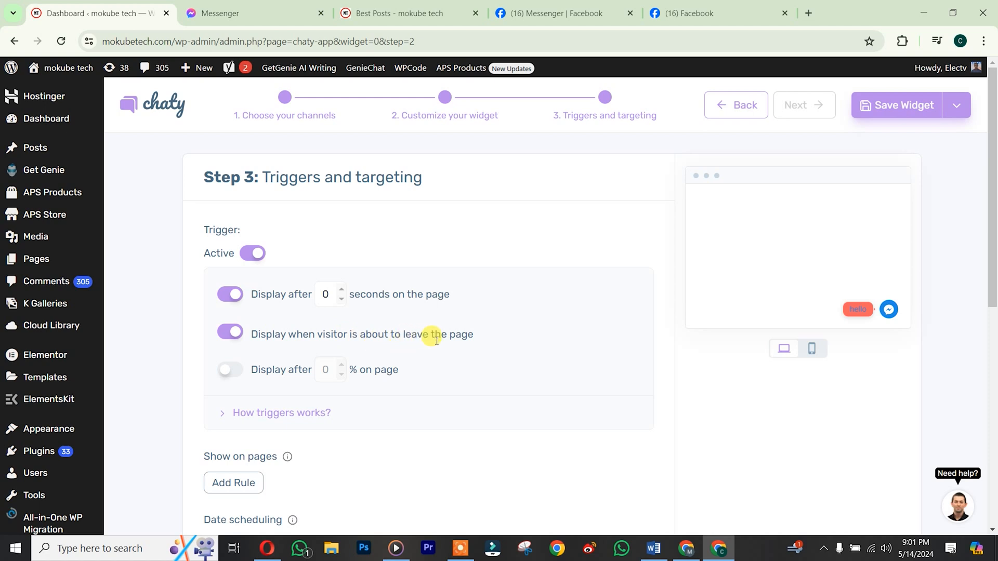
click(229, 331)
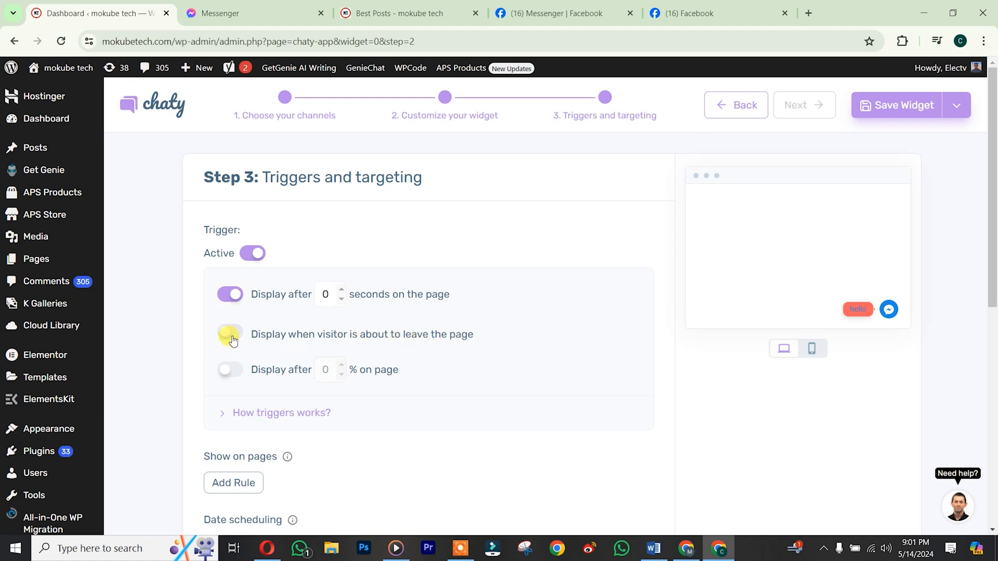
scroll(down, 3)
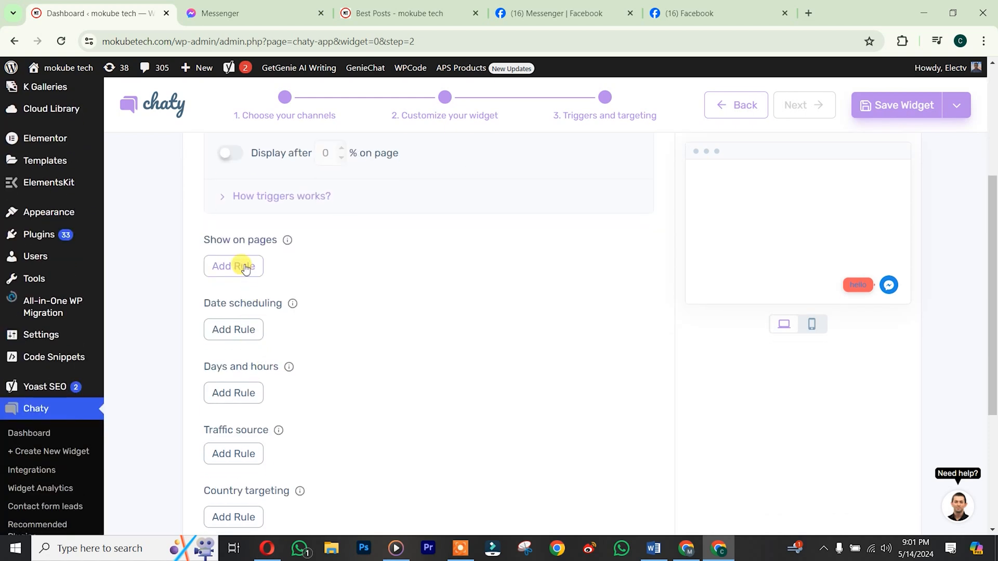
scroll(down, 3)
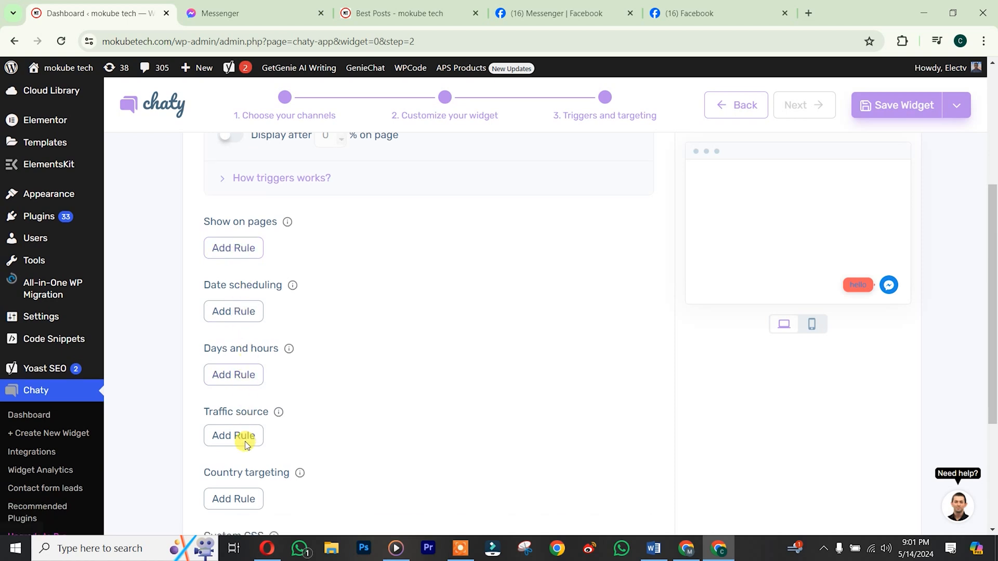
scroll(down, 3)
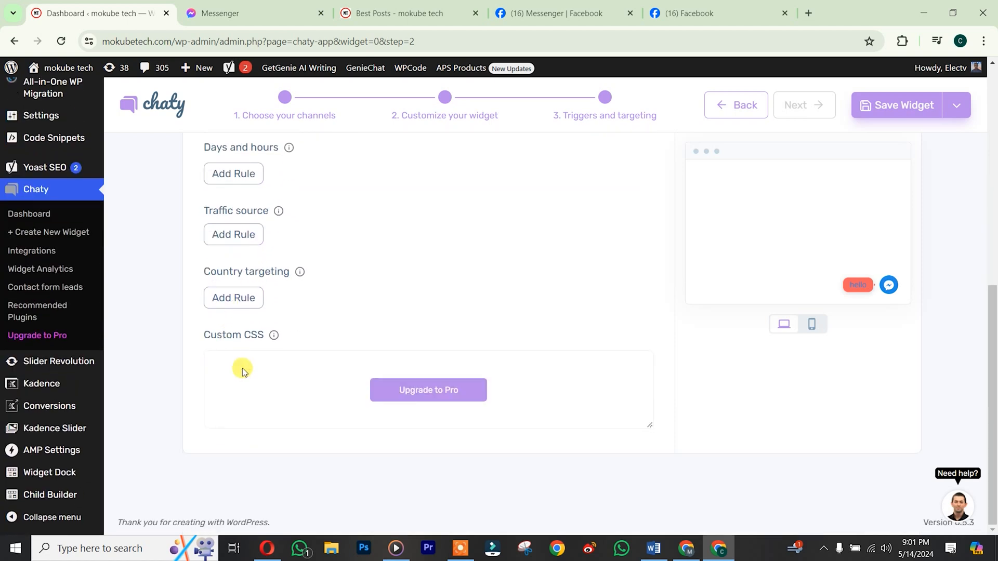
mouse_move(268, 394)
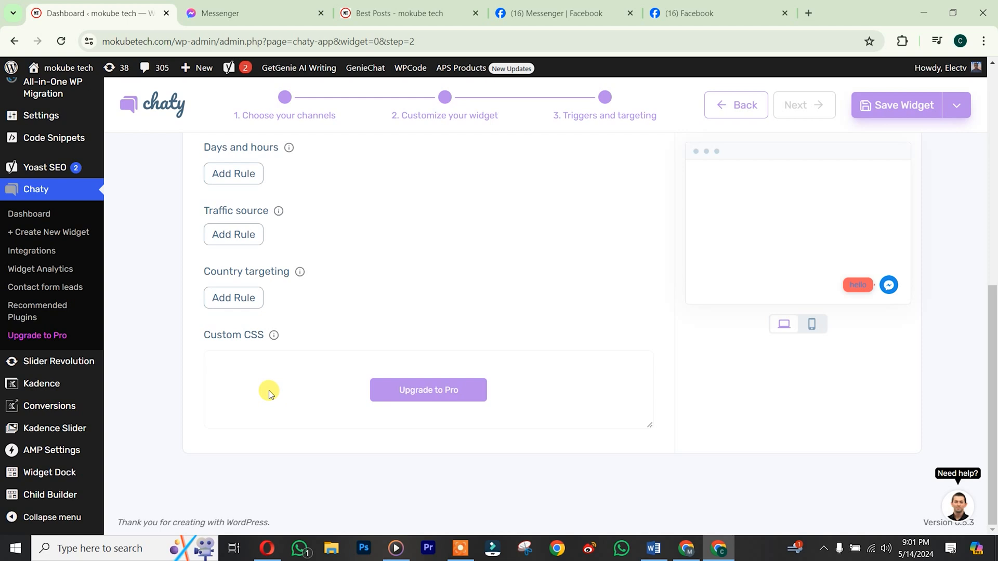
scroll(up, 3)
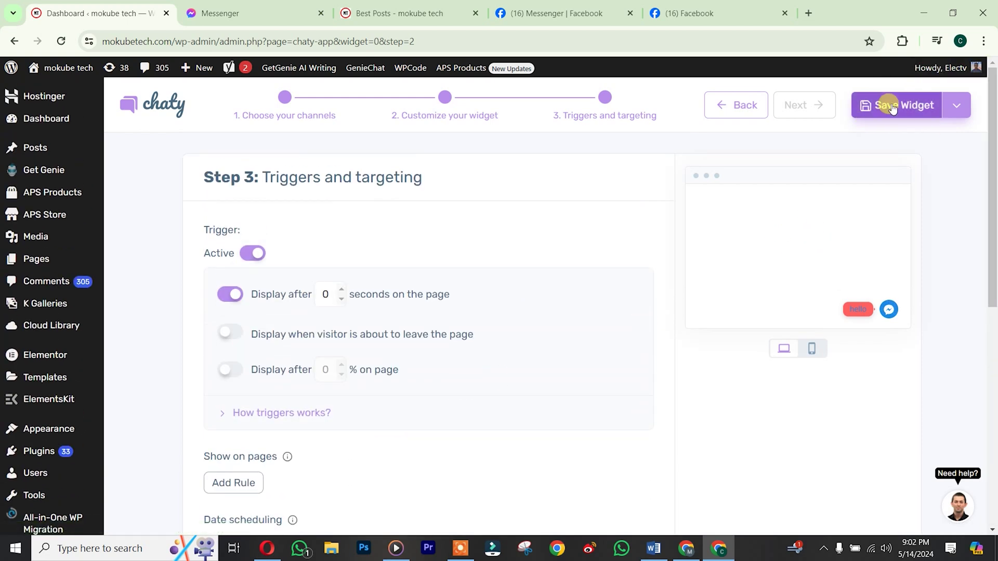
Step: Save the widget and open mokubetech.com to see the Messenger button live
click(900, 105)
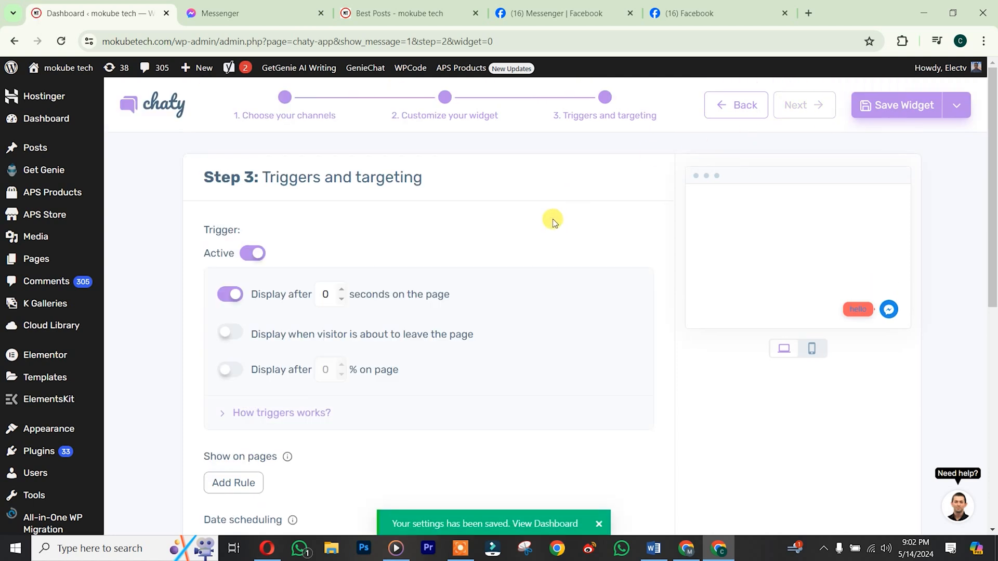
right_click(68, 69)
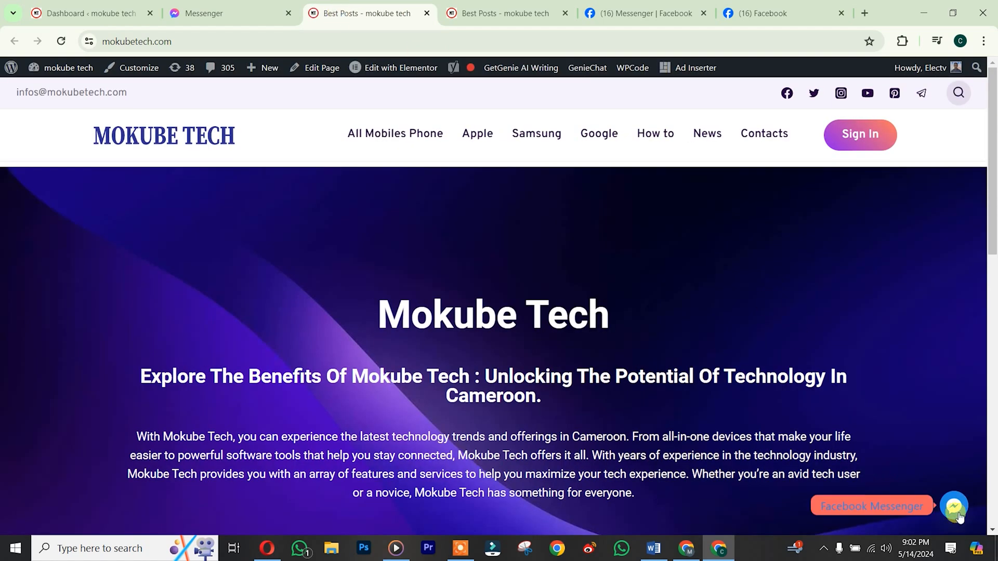
Step: Send 'hello how are you doing' to Mokube Tech from the site's Messenger widget
click(953, 507)
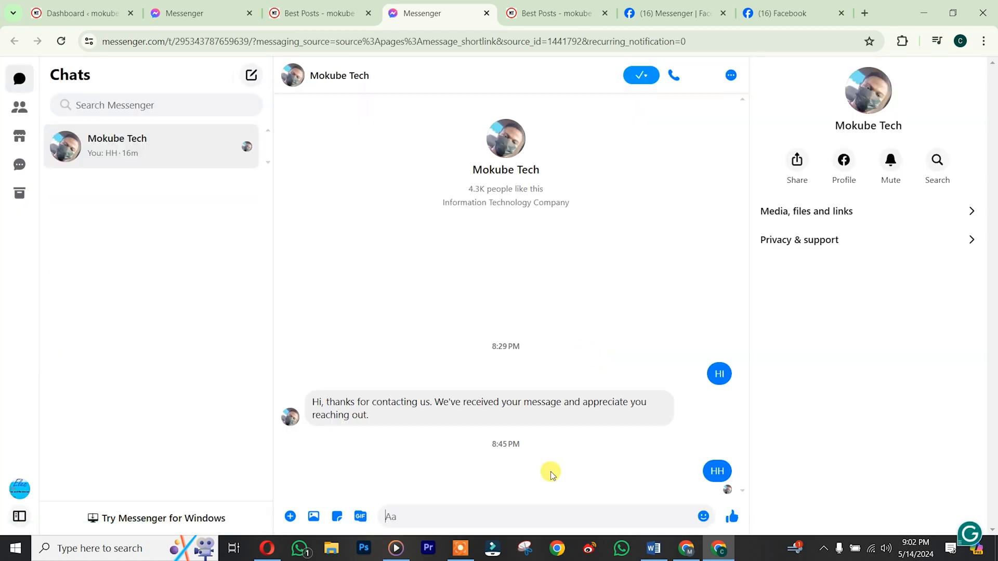
text(h)
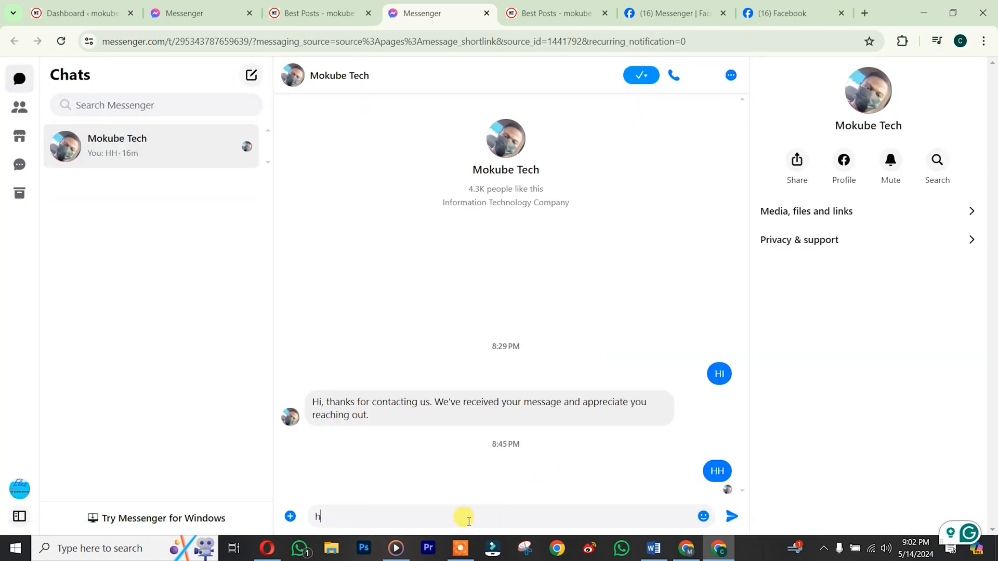
text(ello)
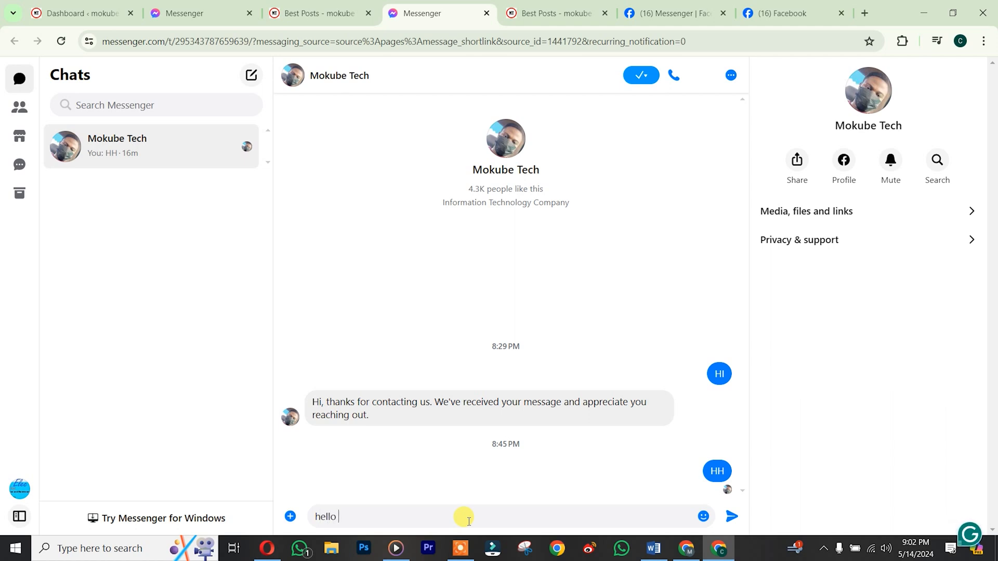
text(how are)
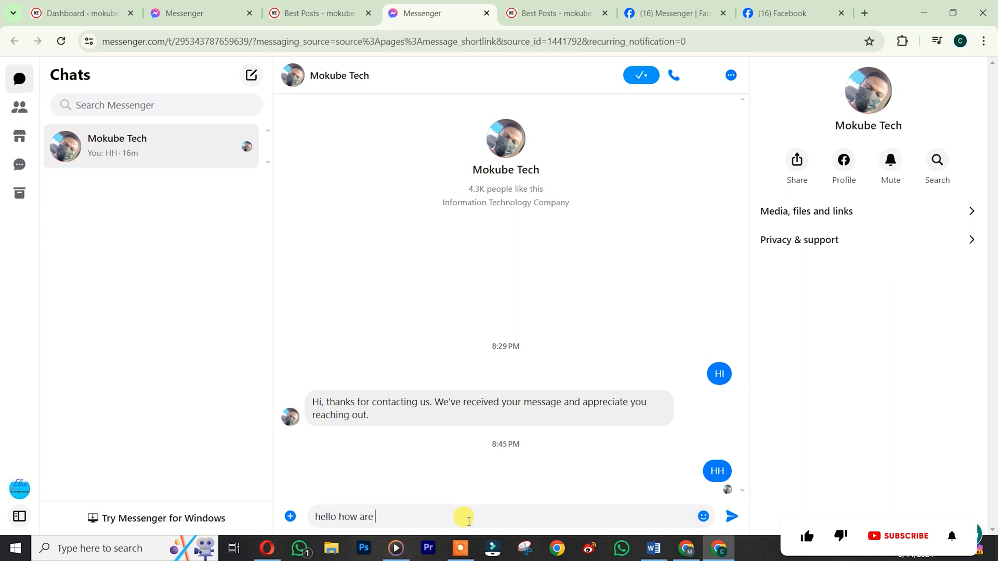
text(you)
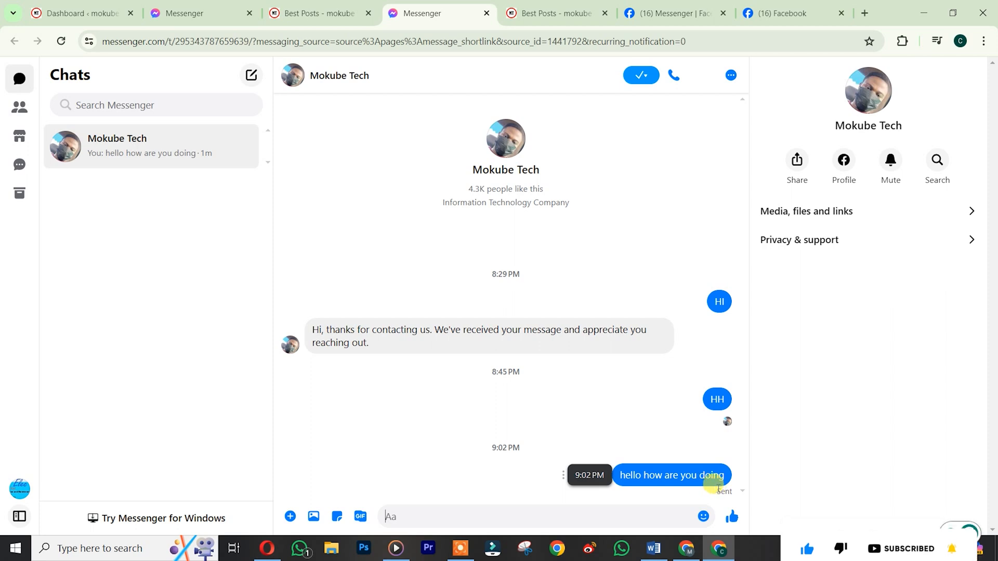
mouse_move(627, 422)
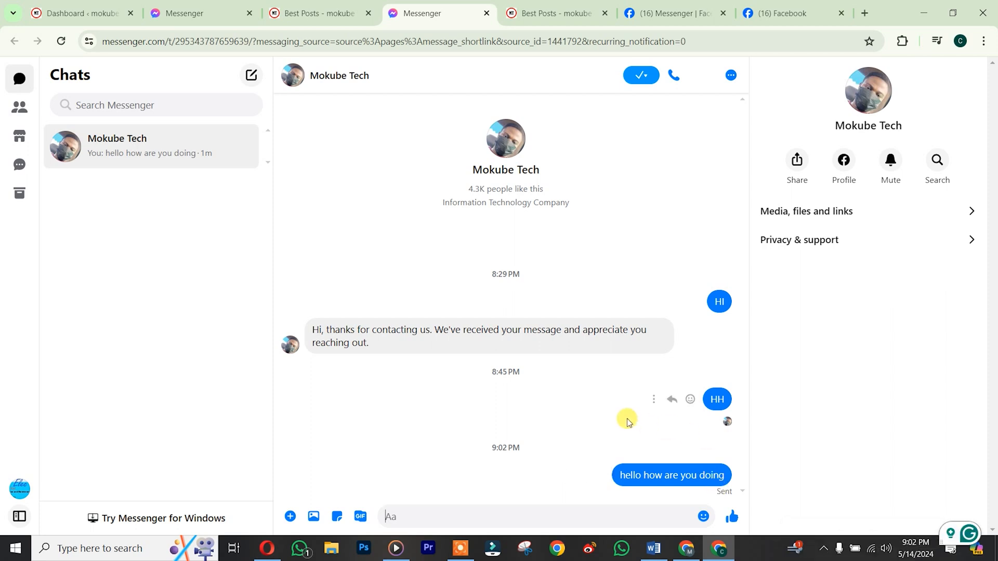
mouse_move(574, 235)
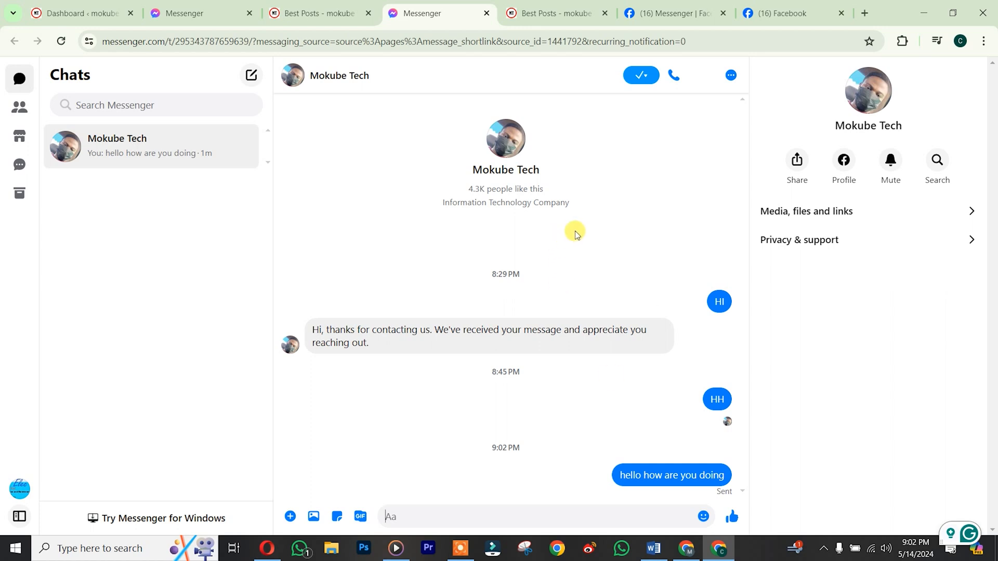
mouse_move(409, 173)
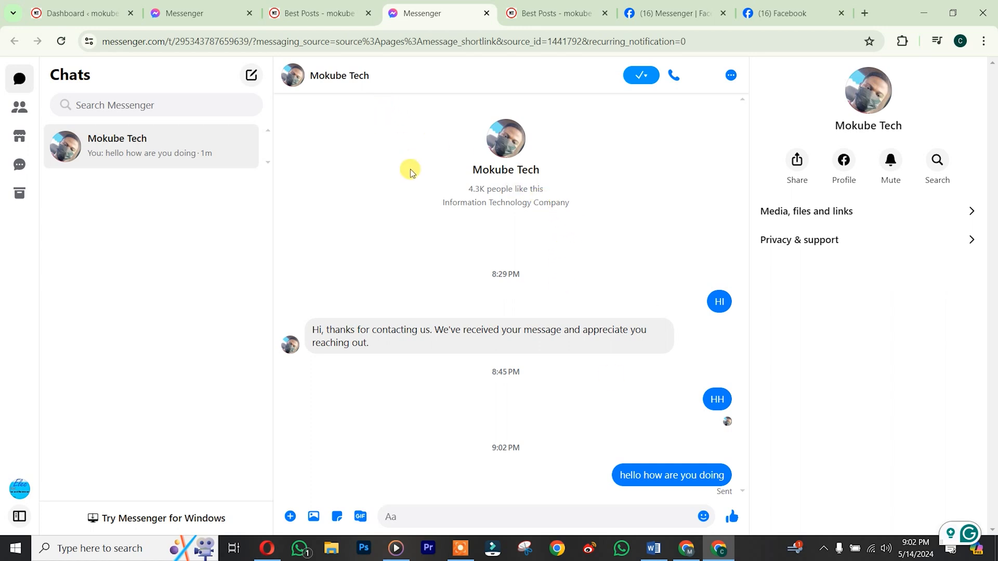
click(267, 548)
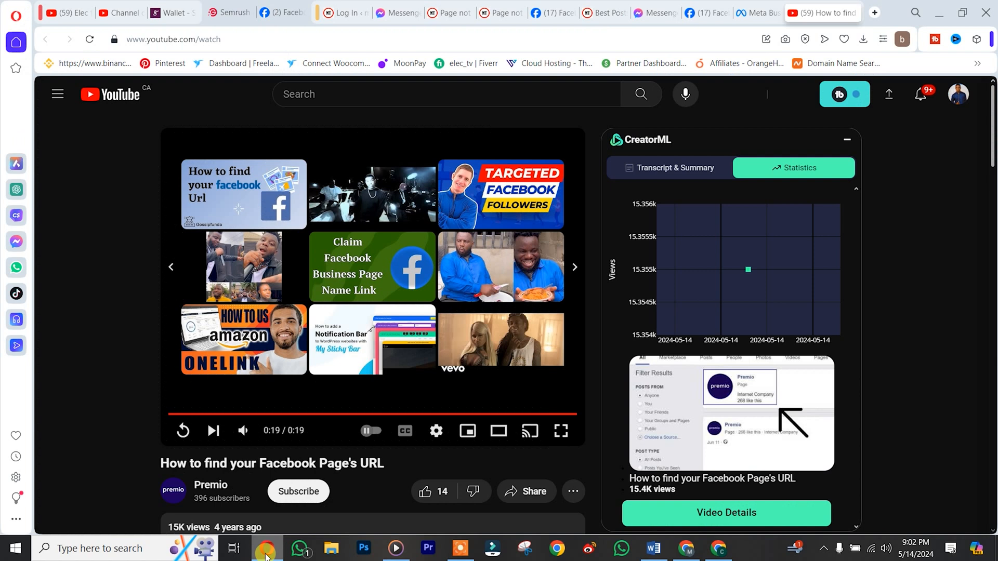
Step: Find the message in the Meta Business Suite Messenger inbox and reply 'hi'
click(761, 13)
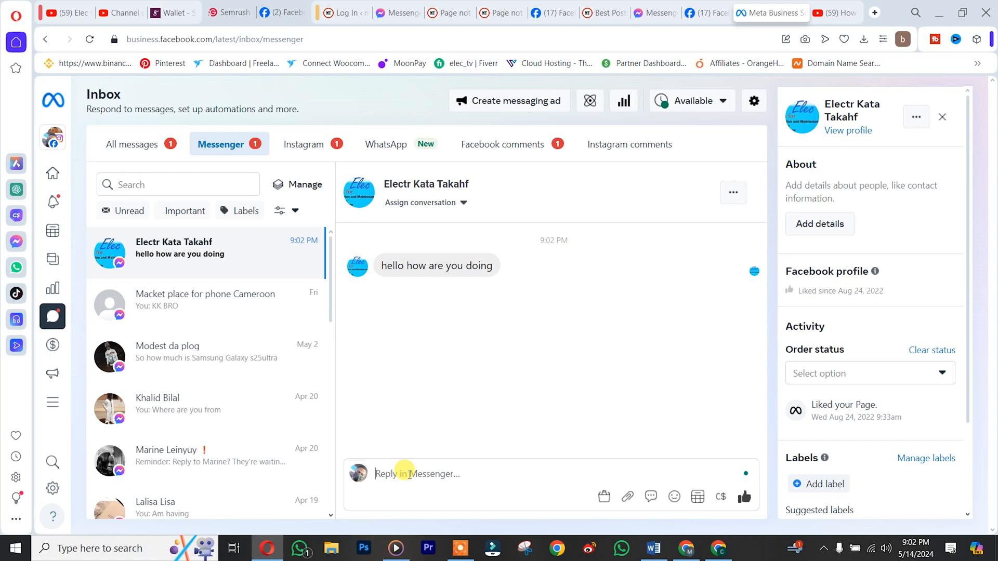
text(hi)
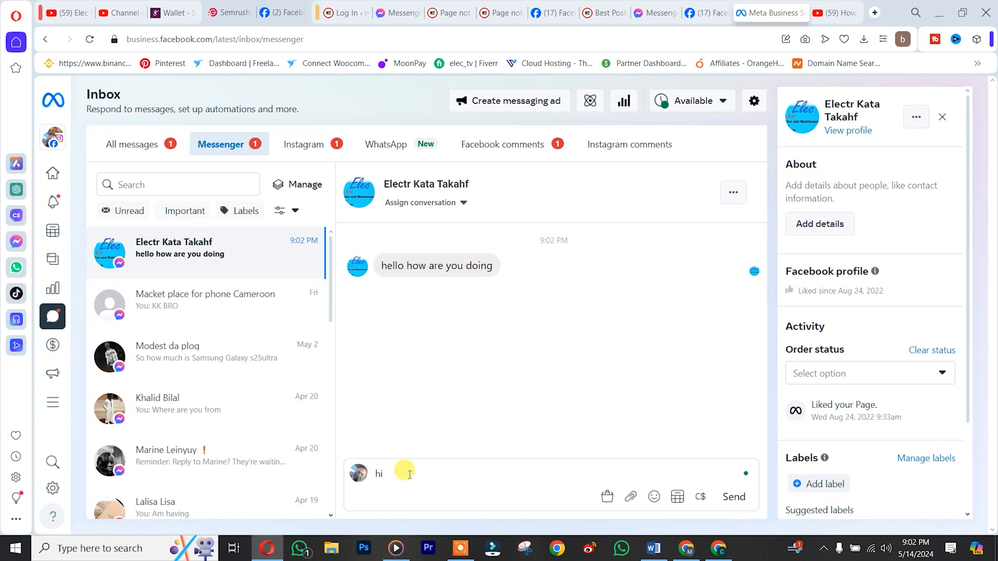
click(734, 497)
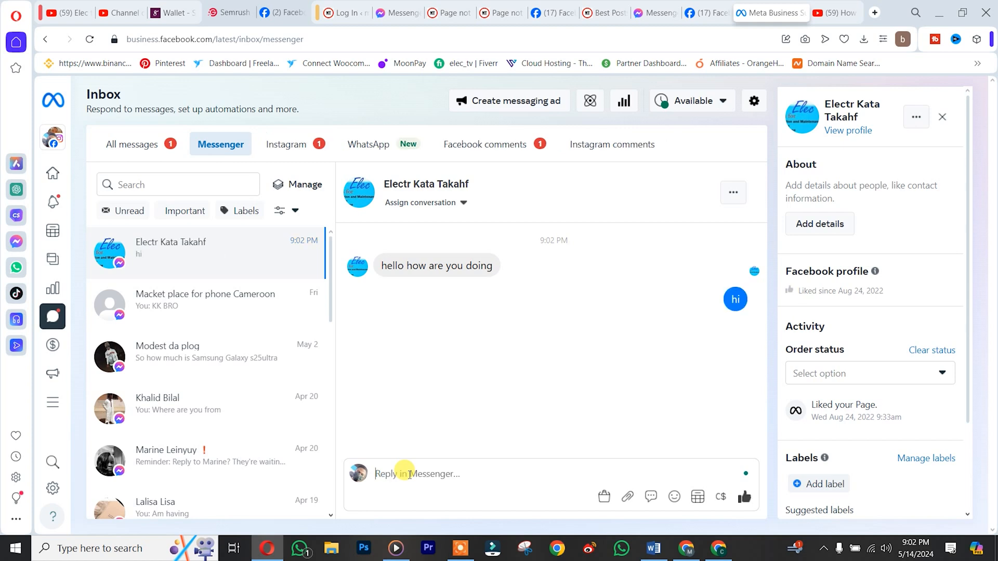